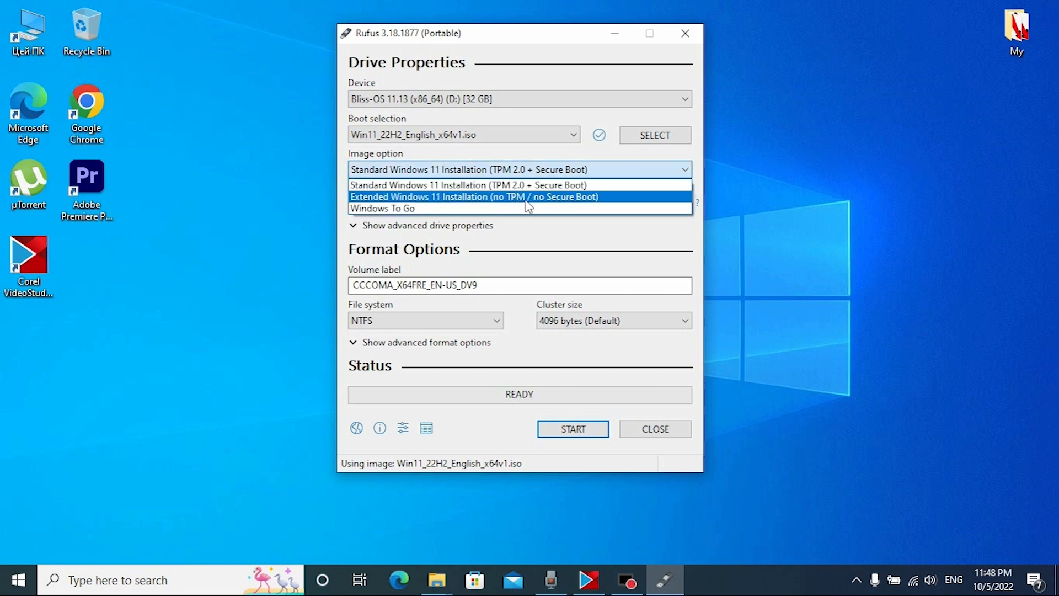
- Choose the 'Extended Windows 11 Installation (no TPM / no Secure Boot)' image option
left_click(684, 33)
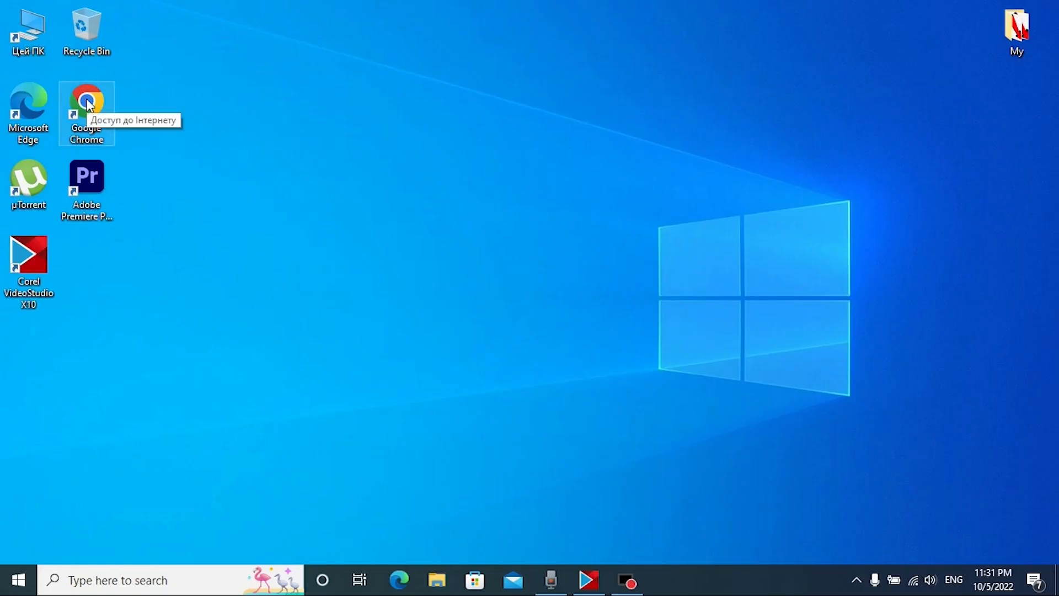
- Launch Chrome, search 'windows 11' and open Microsoft's Download Windows 11 result
double_click(86, 103)
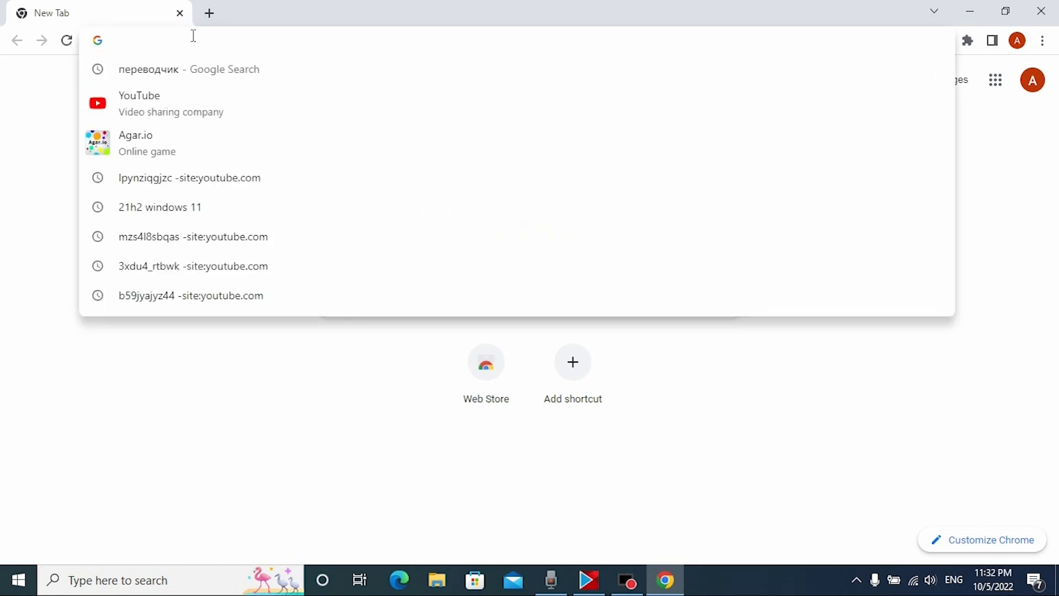
type("windows 11 background")
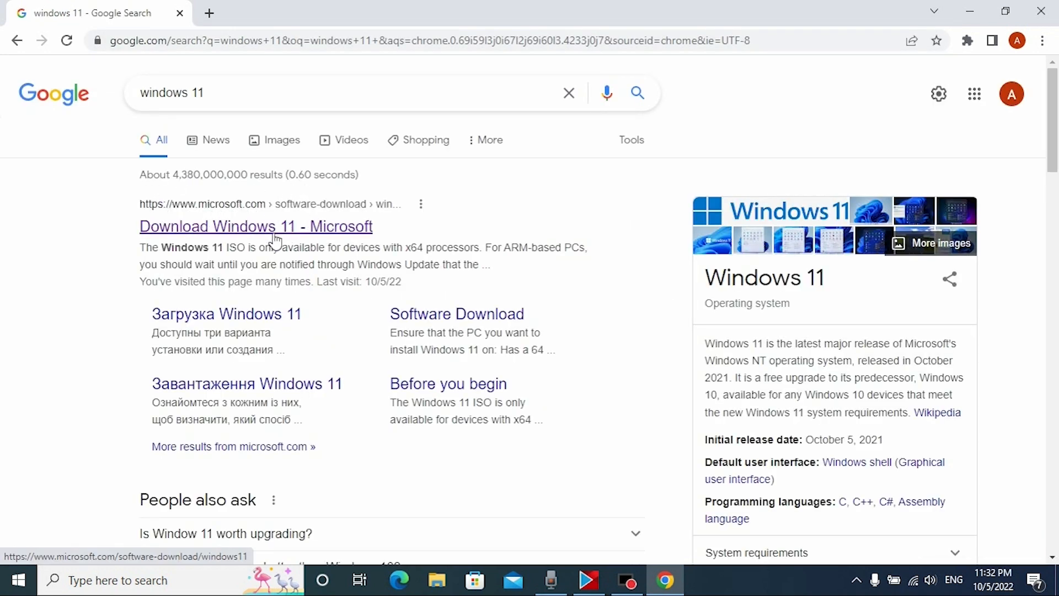
left_click(255, 227)
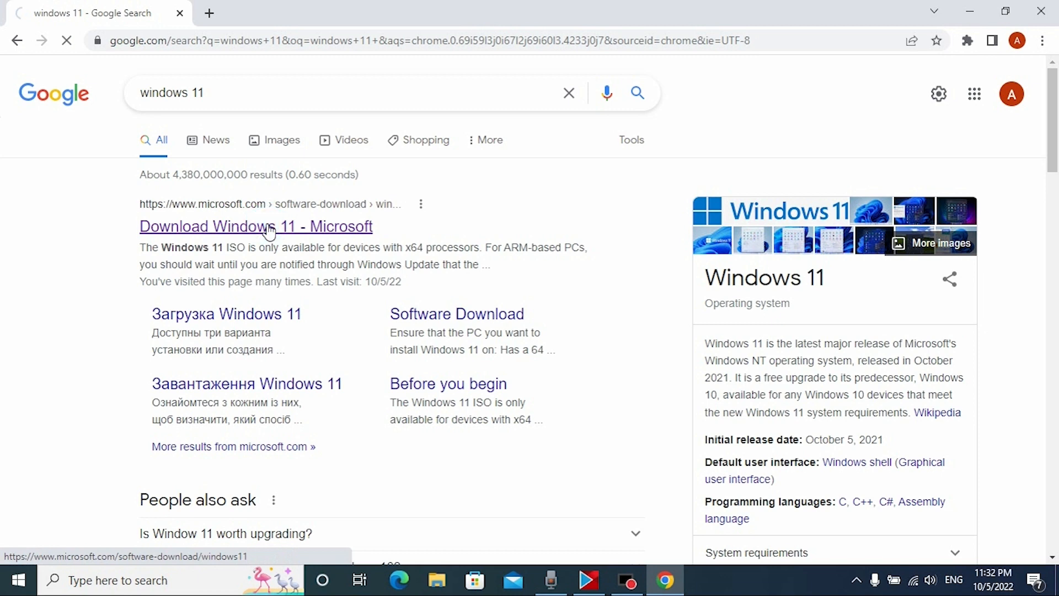
- Highlight the current release version 22H2 and scroll to the Disk Image (ISO) section
left_click(255, 226)
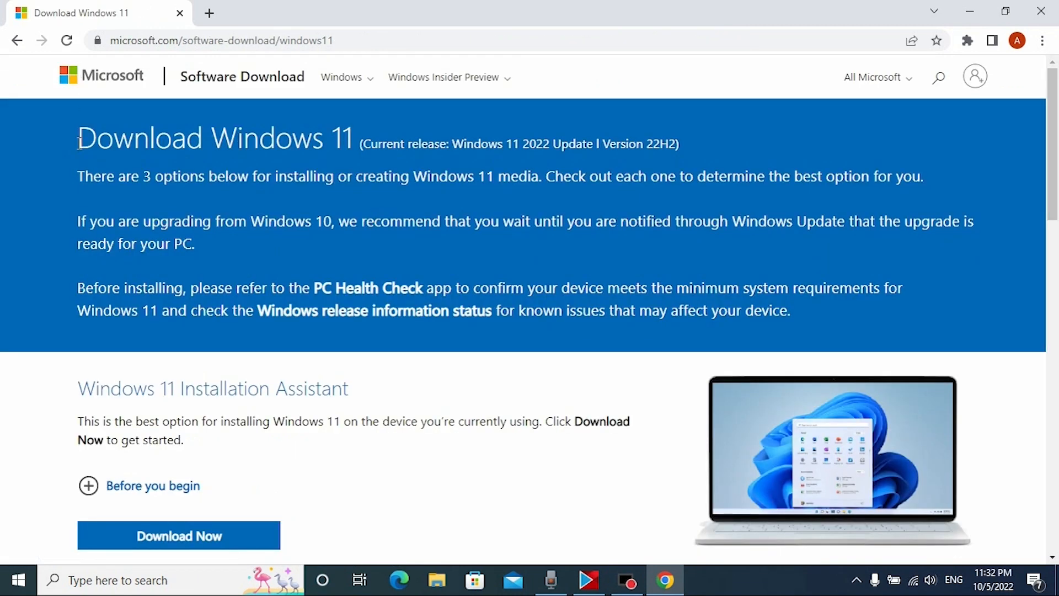
left_click_drag(77, 137, 687, 144)
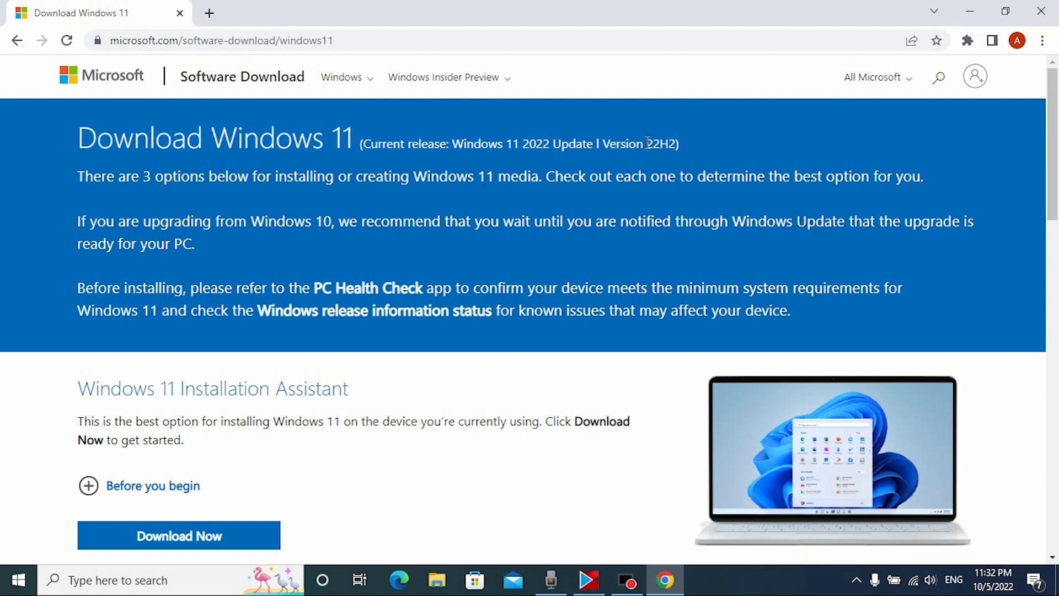
double_click(651, 144)
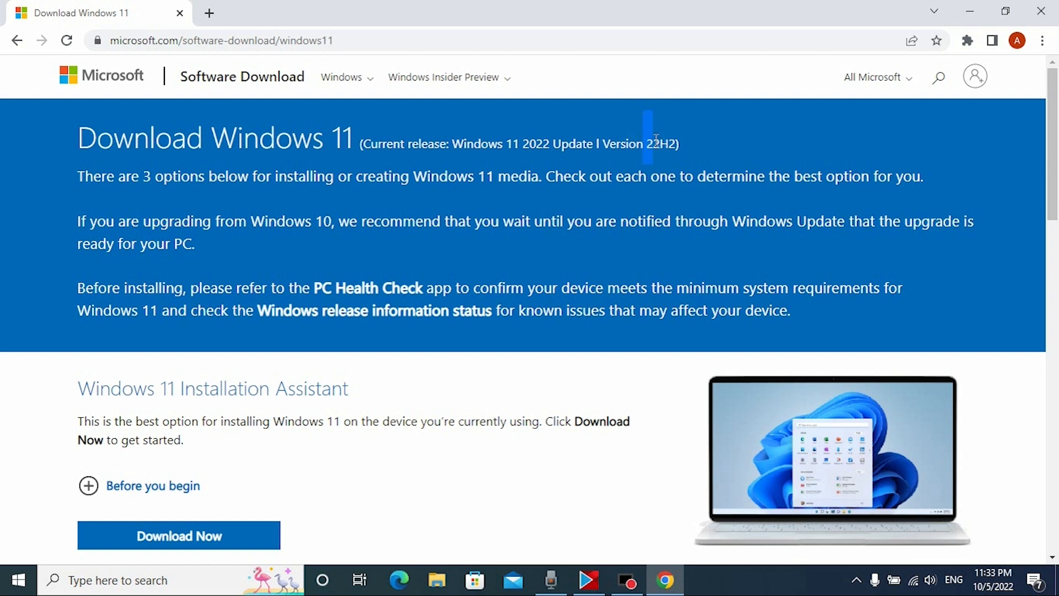
scroll("down", 3)
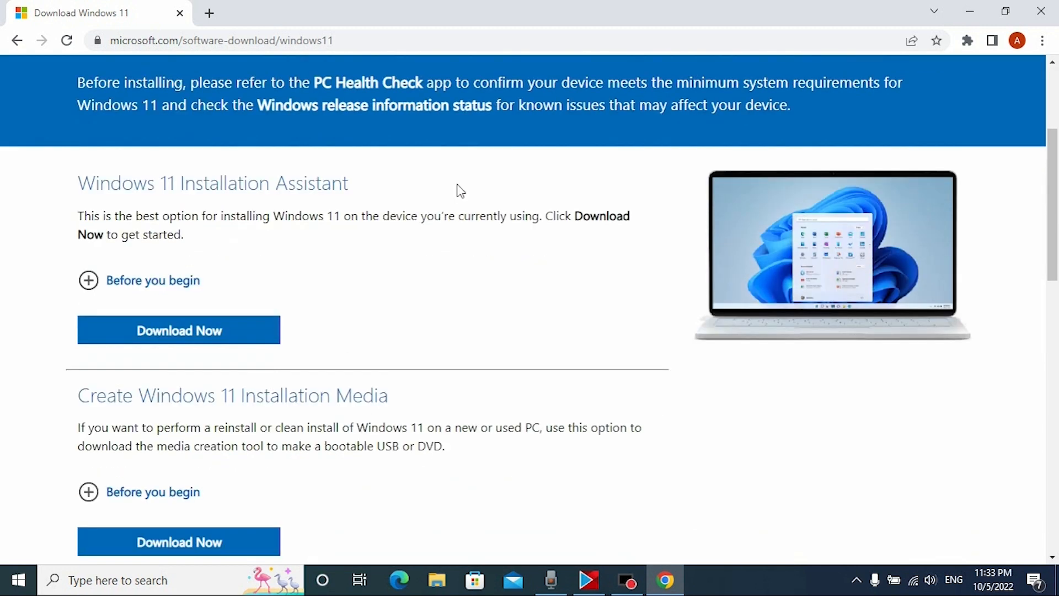
scroll("down", 3)
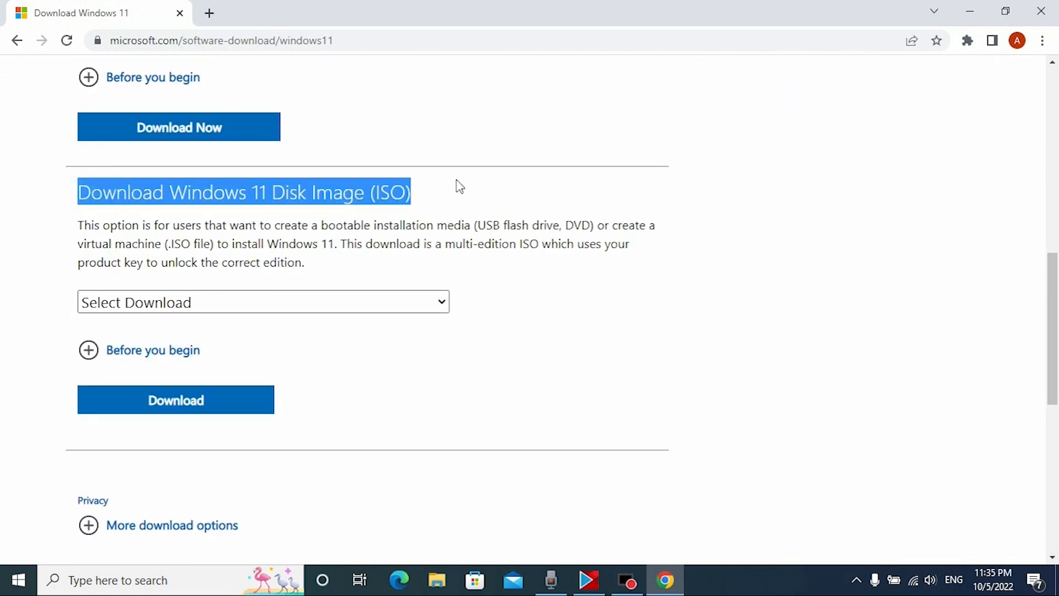
mouse_move(615, 328)
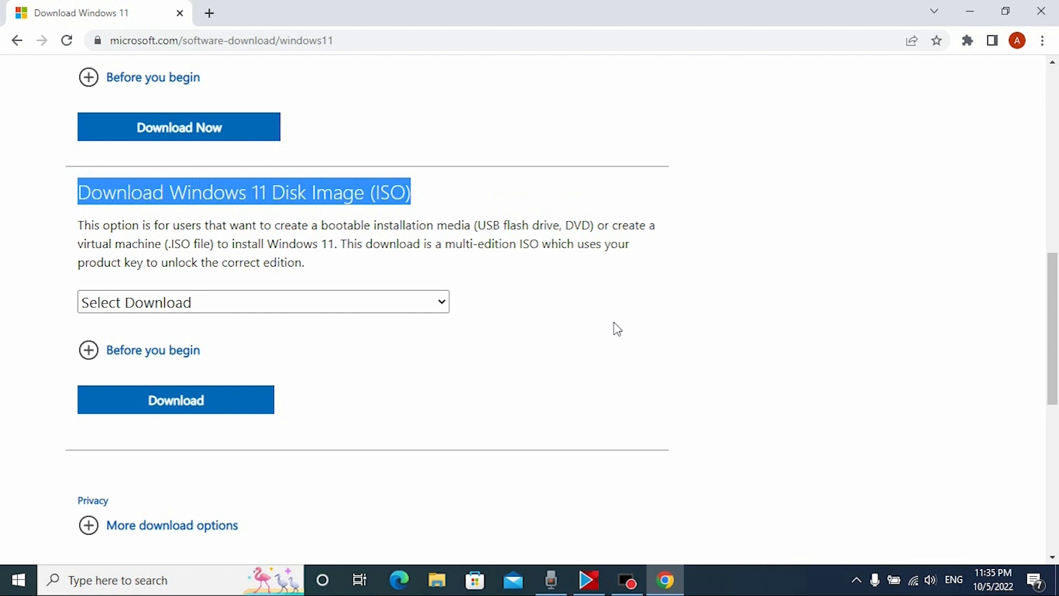
- Select 'Windows 11 (multi-edition ISO)' and request its download
left_click(262, 302)
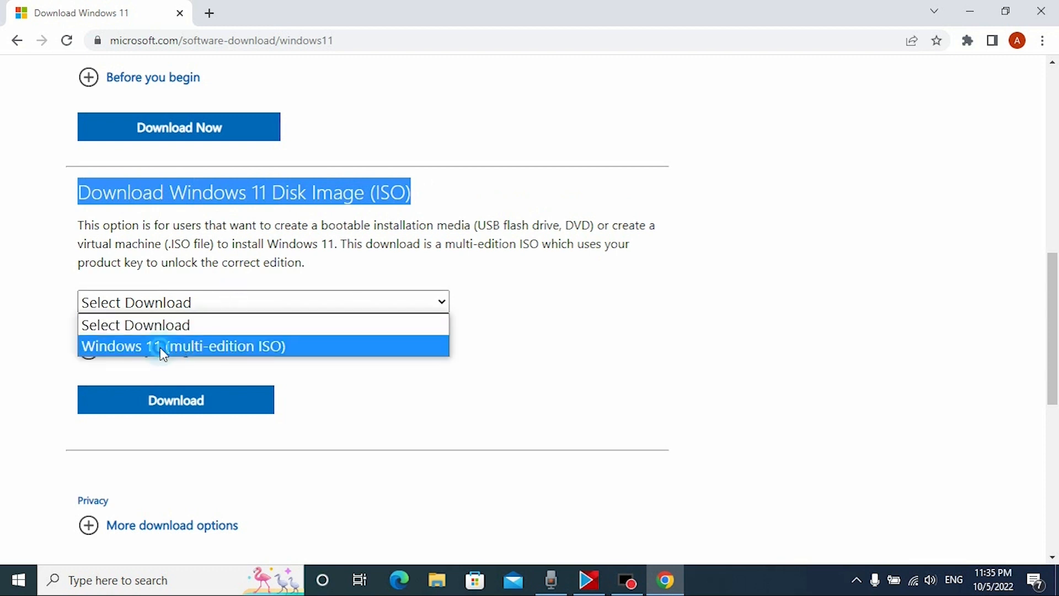
left_click(183, 345)
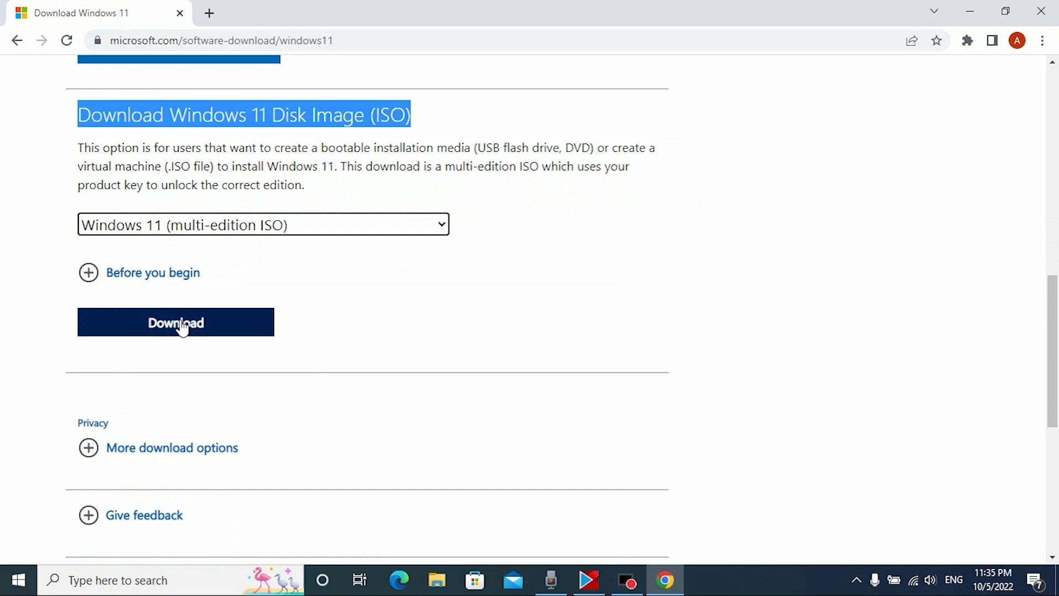
left_click(175, 322)
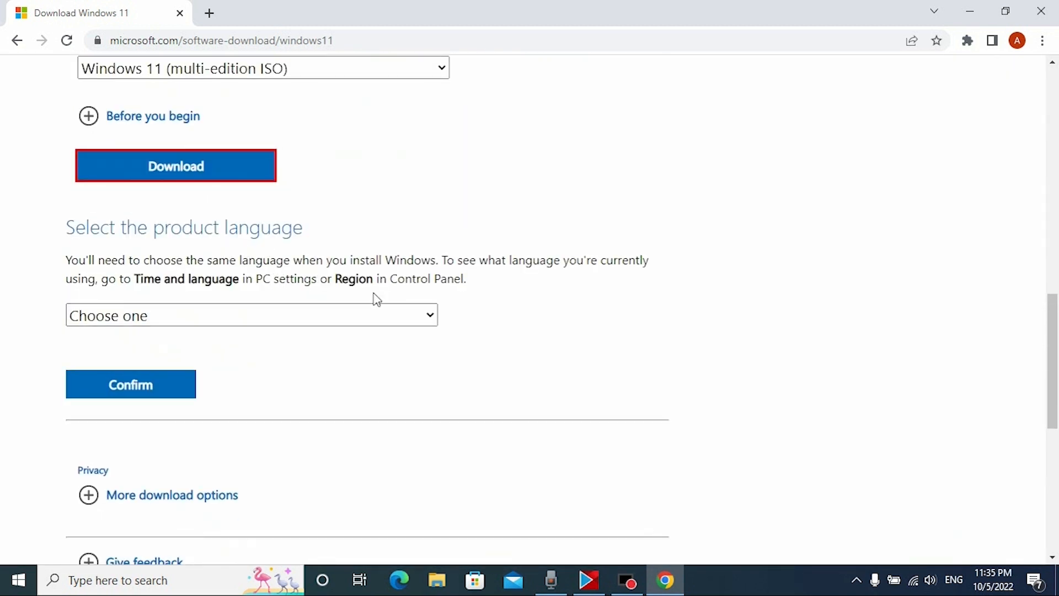
- Confirm English (United States) and start the 64-bit Windows 11 ISO download
left_click(251, 315)
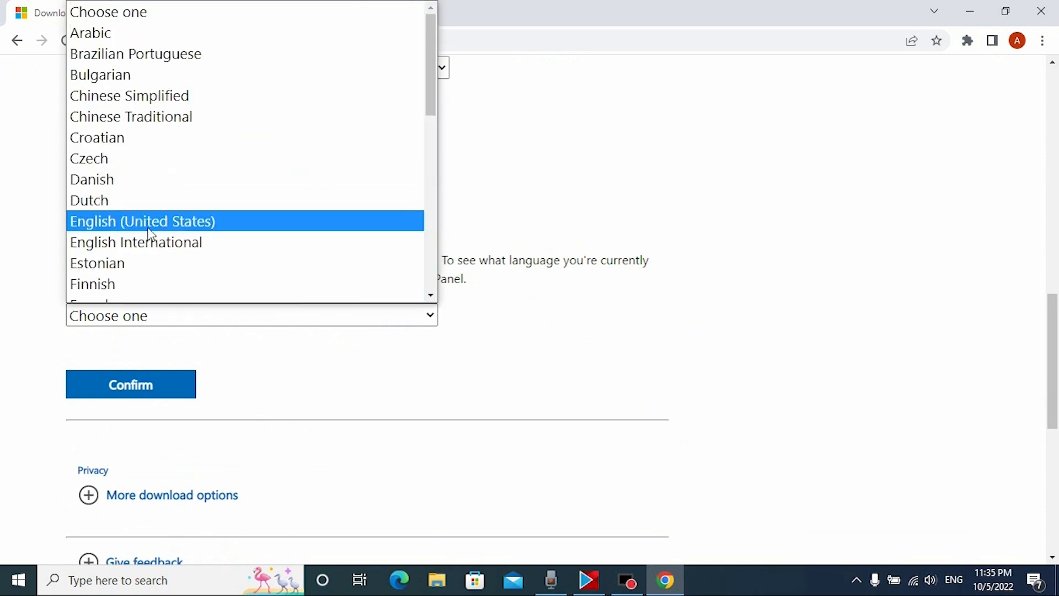
left_click(143, 221)
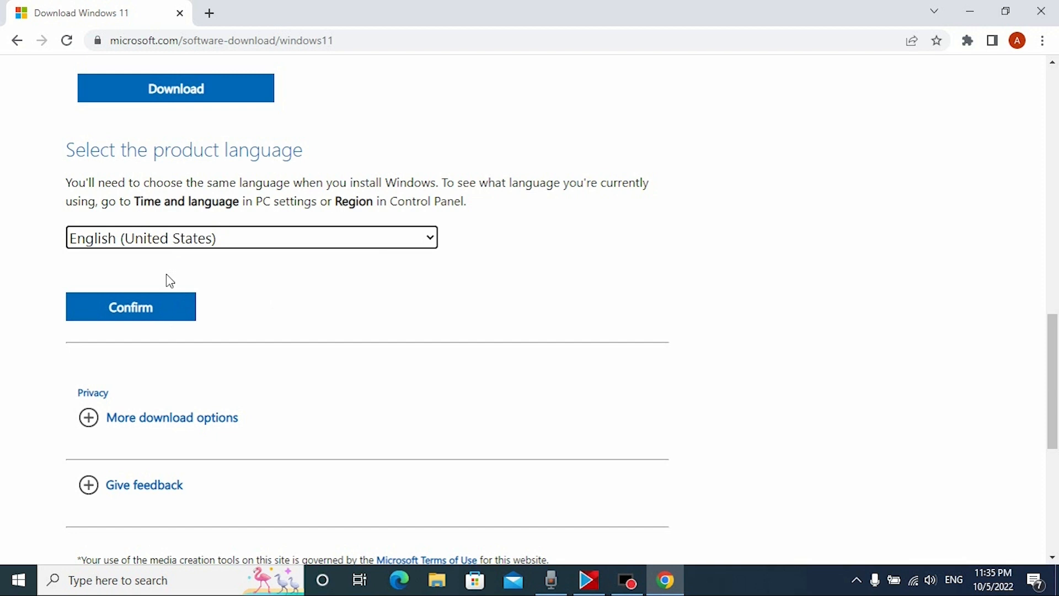
left_click(131, 306)
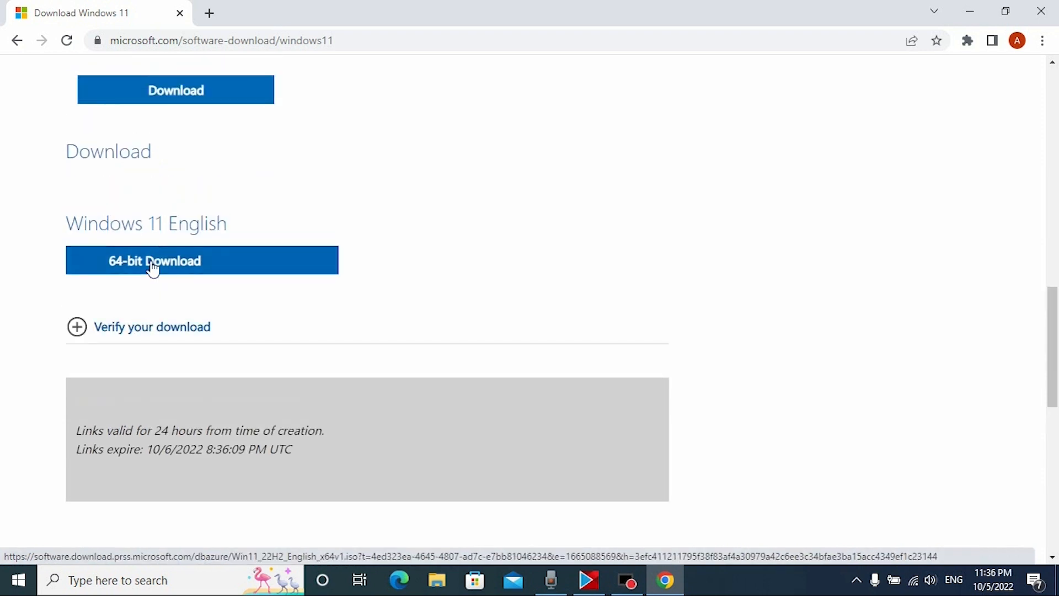
left_click(200, 261)
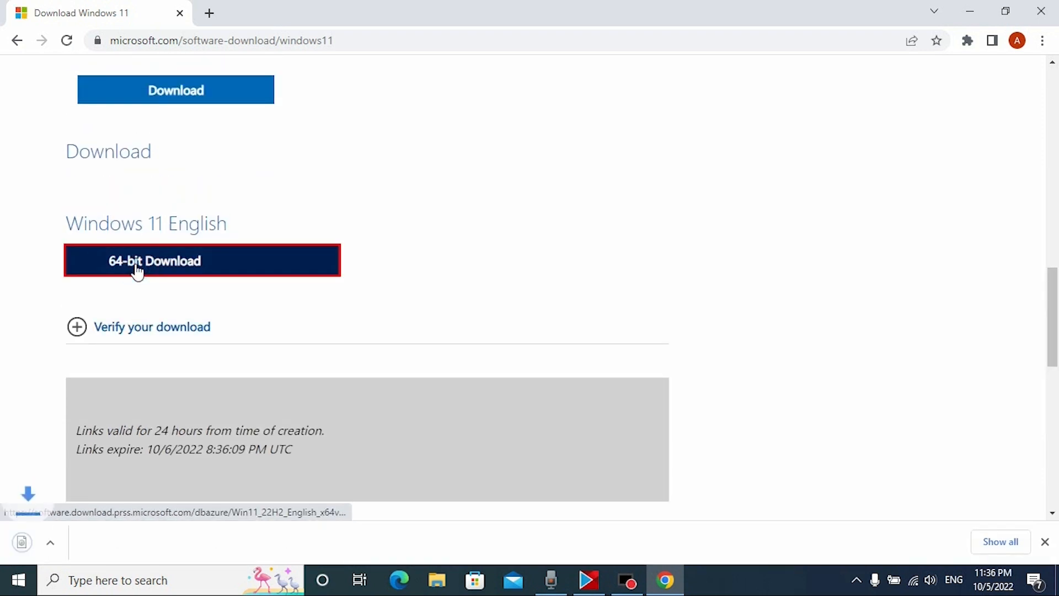
left_click(154, 261)
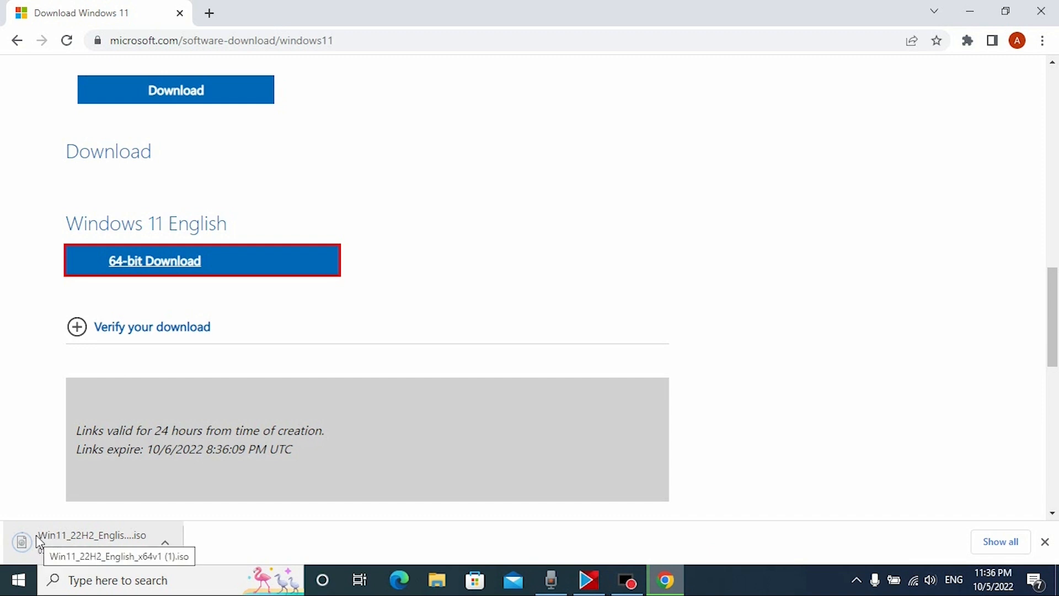
mouse_move(43, 547)
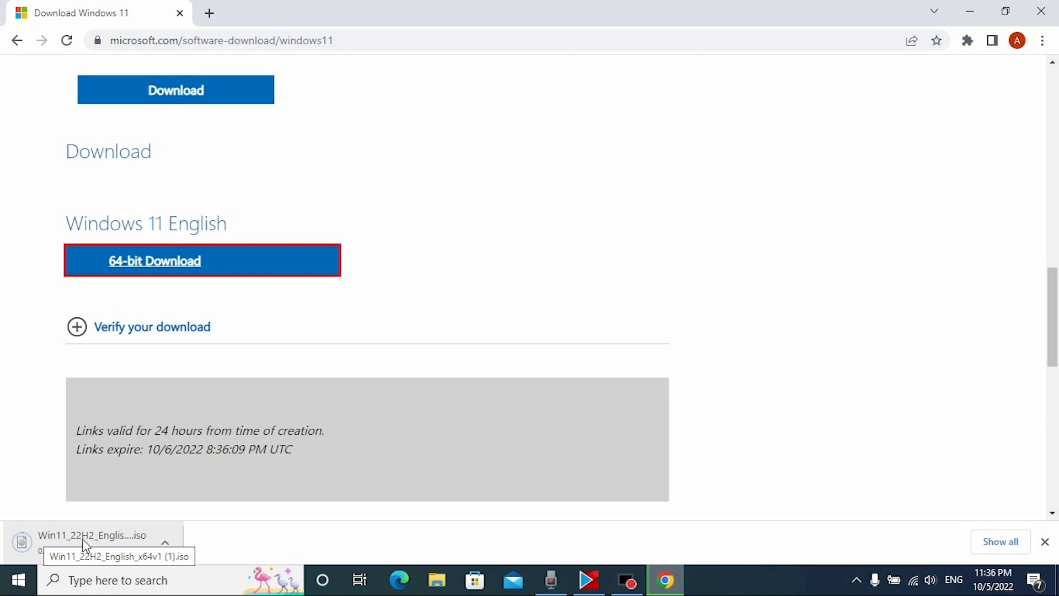
mouse_move(67, 549)
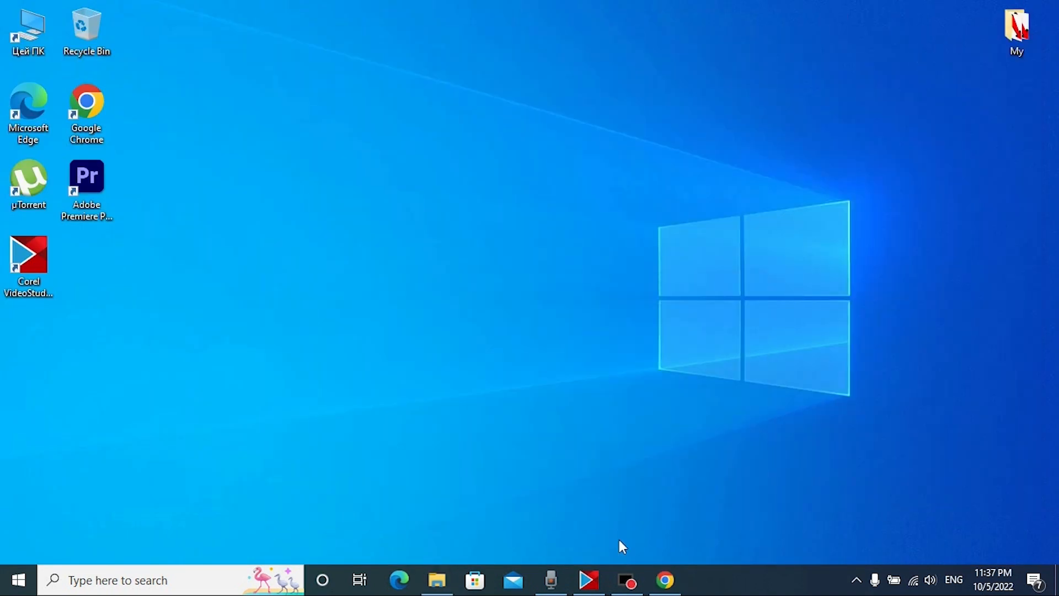
- Search Google for 'rufus download' to find the official rufus.ie site
left_click(664, 579)
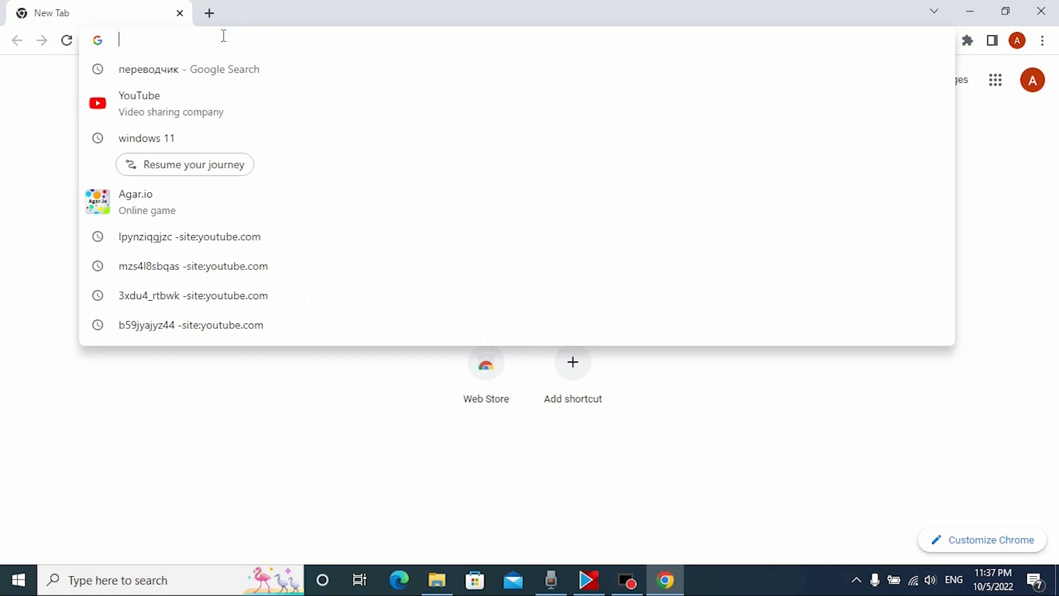
type("rufus download")
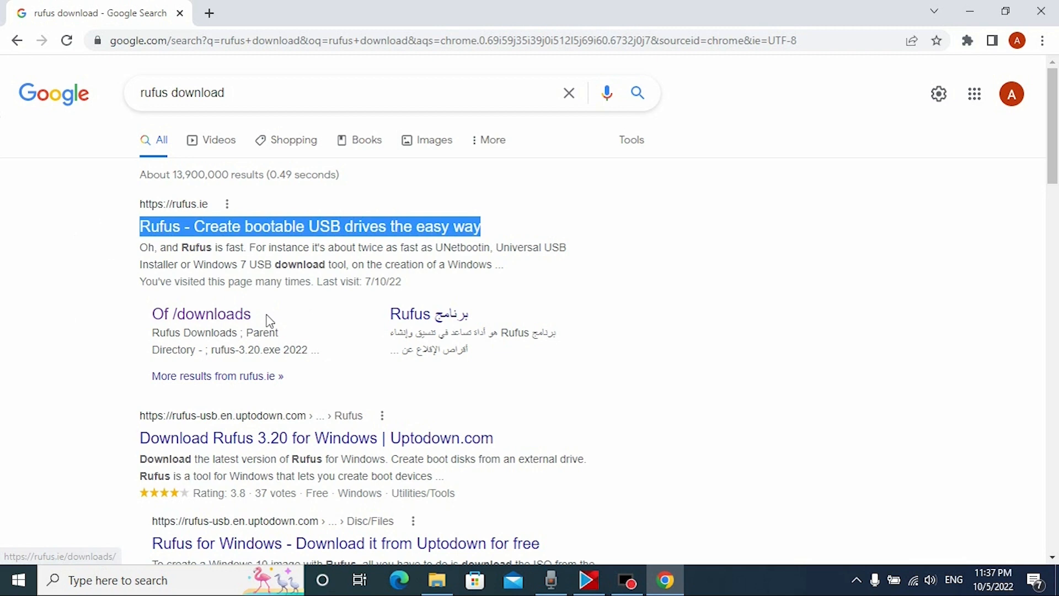
- From the Rufus downloads index, download rufus-3.18p.exe (portable build)
left_click(201, 313)
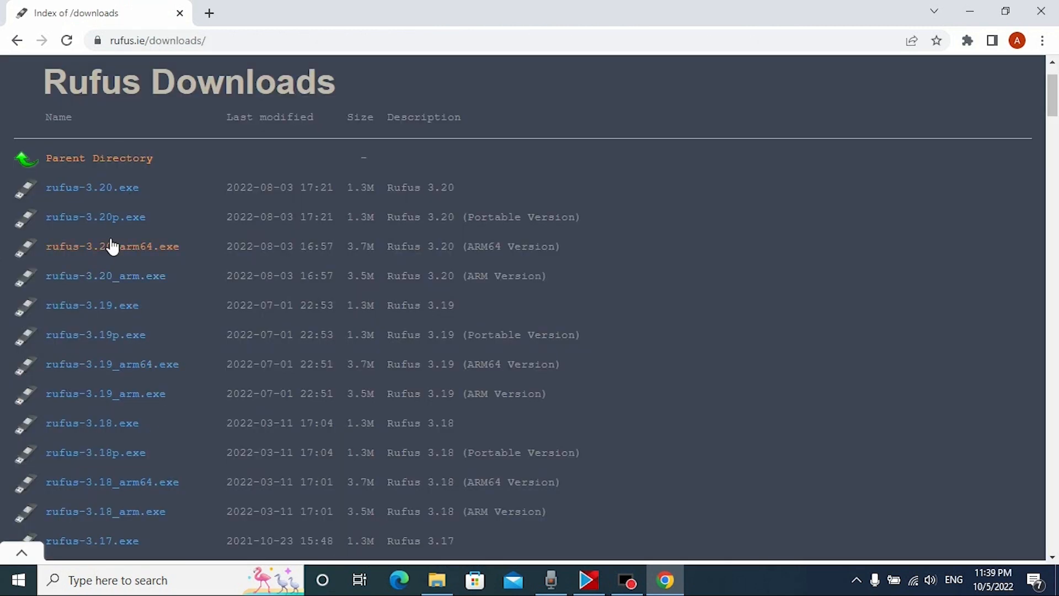
mouse_move(94, 448)
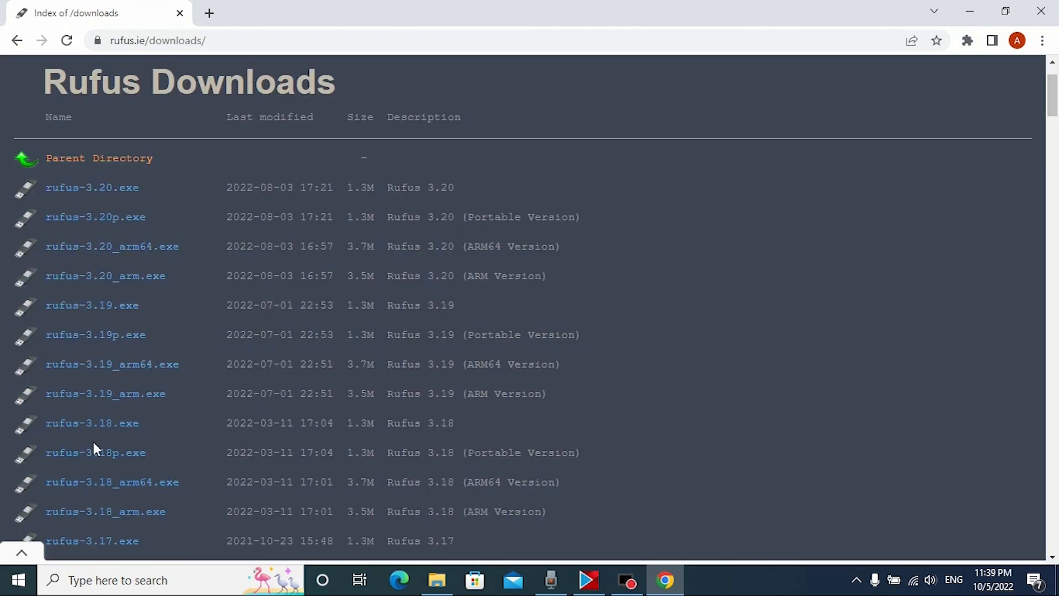
mouse_move(92, 423)
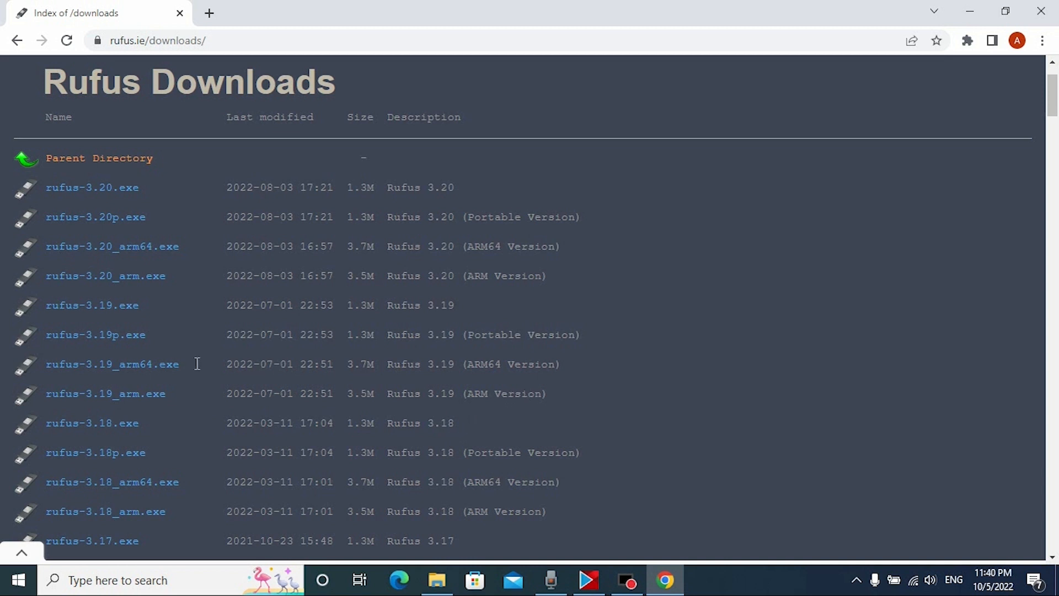
mouse_move(67, 459)
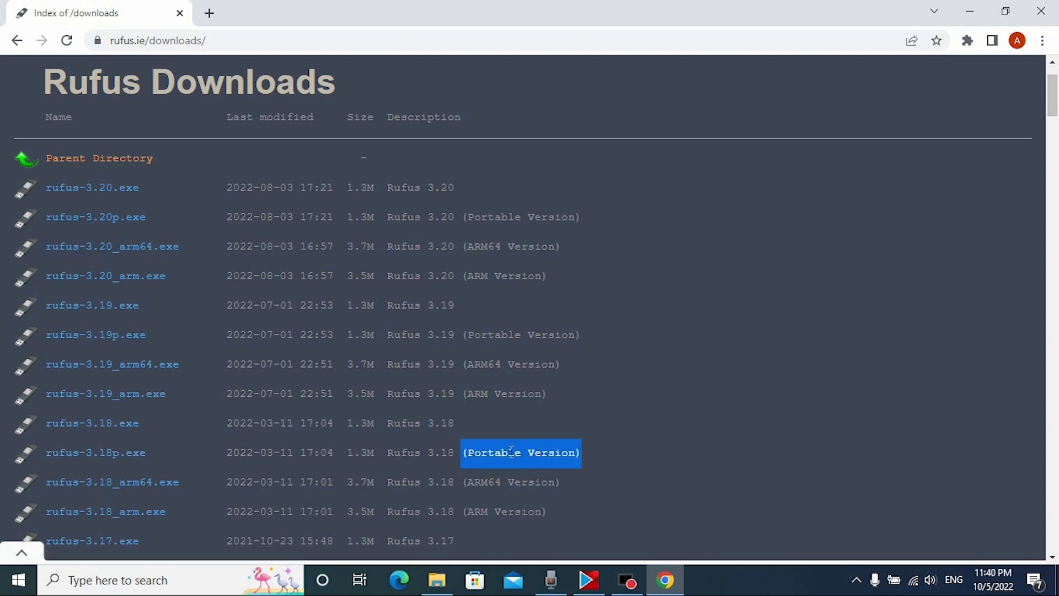
mouse_move(95, 452)
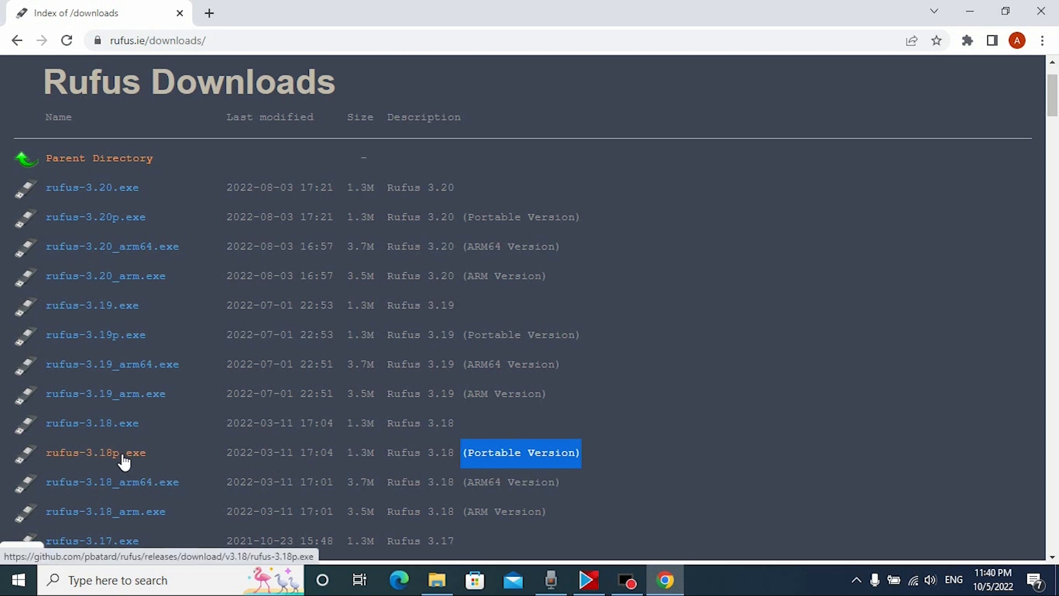
mouse_move(86, 459)
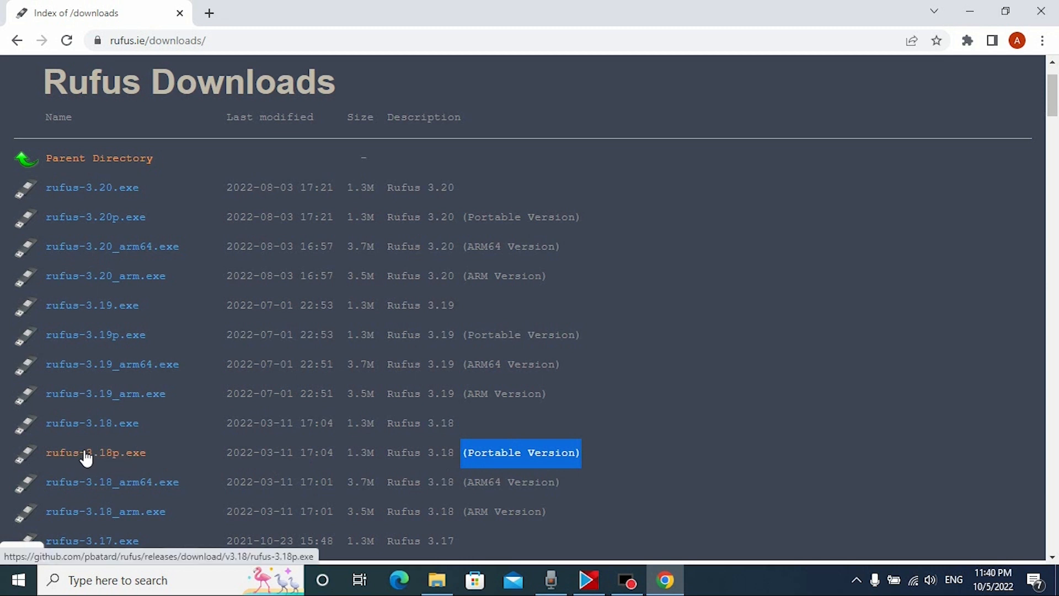
left_click(95, 453)
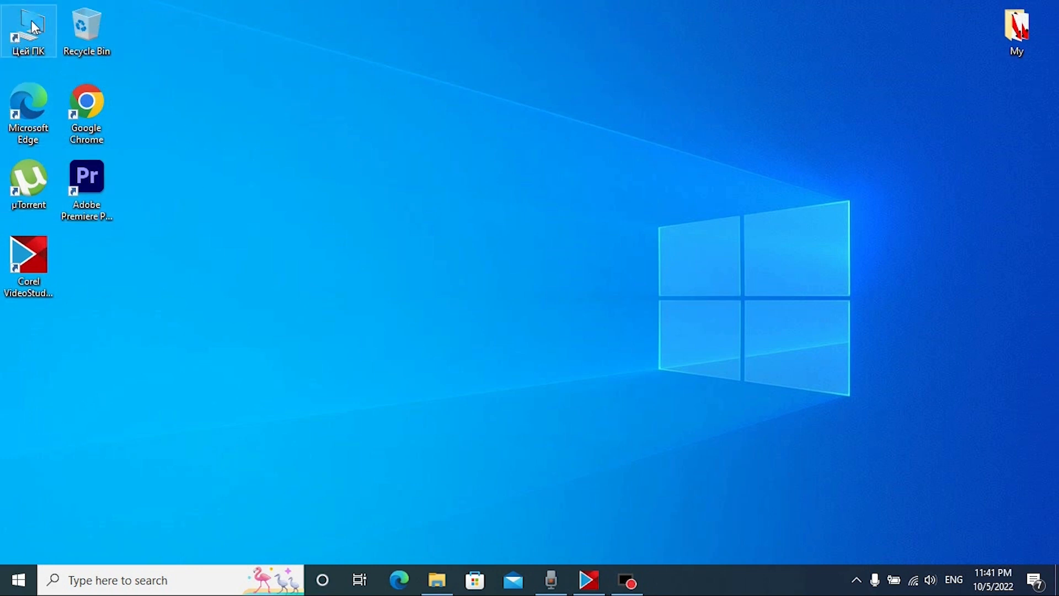
- Run rufus-3.18p from This PC > Downloads and decline the online update check
double_click(29, 26)
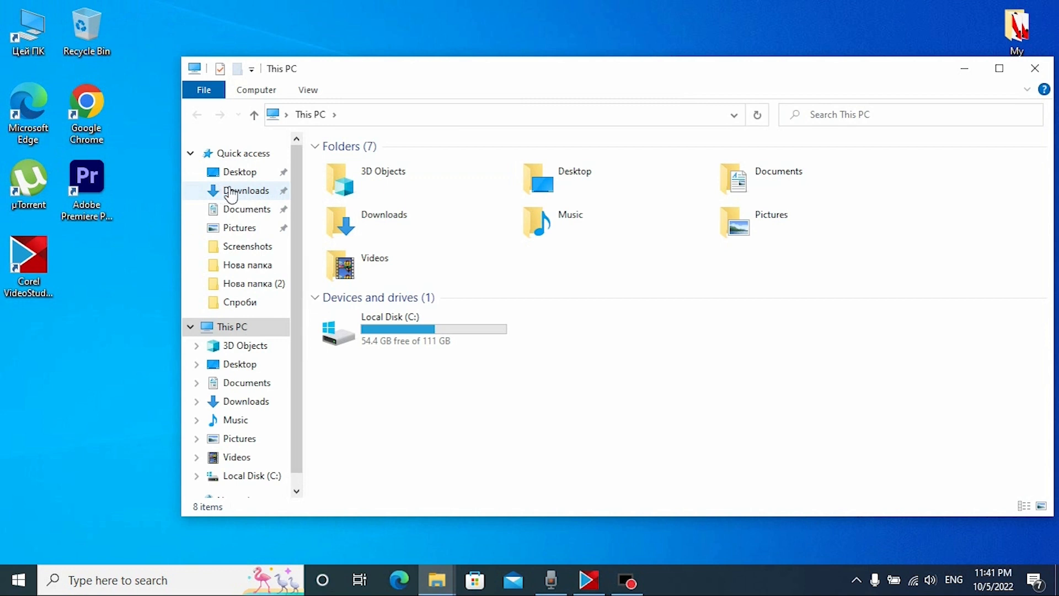
double_click(246, 191)
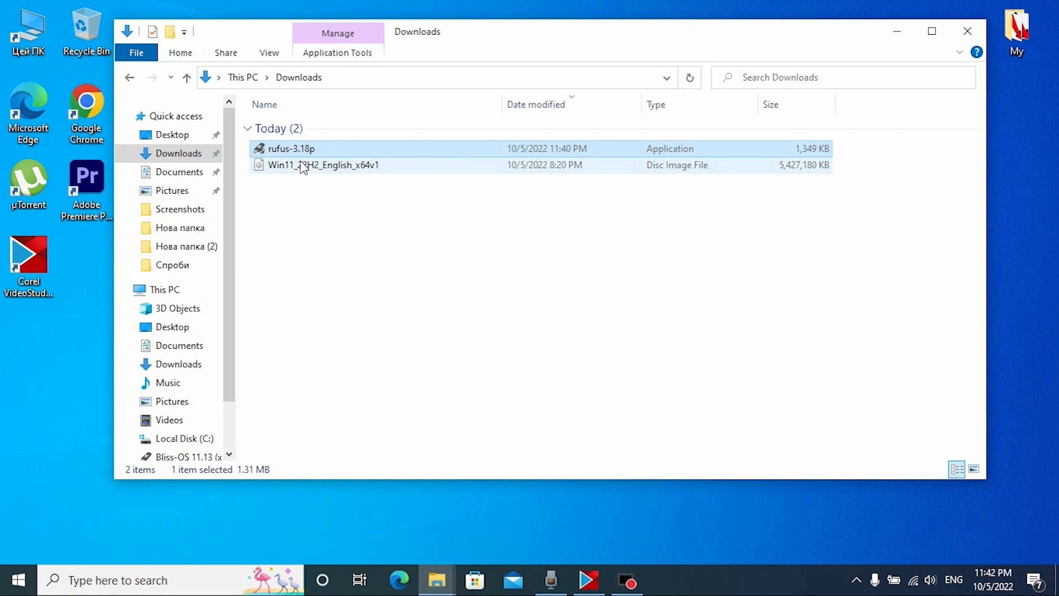
mouse_move(291, 149)
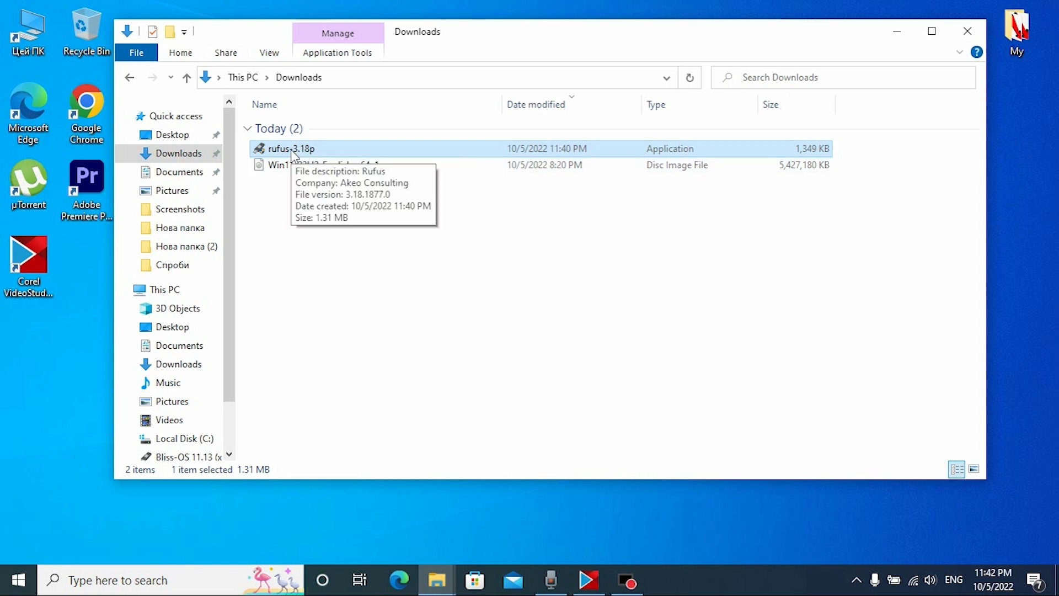
left_click(290, 149)
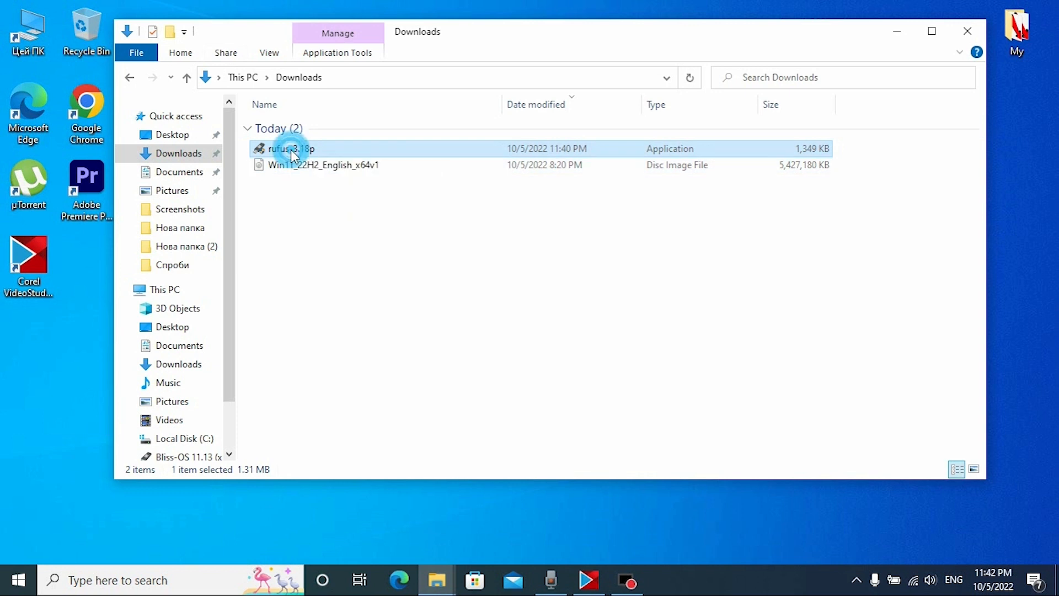
double_click(287, 148)
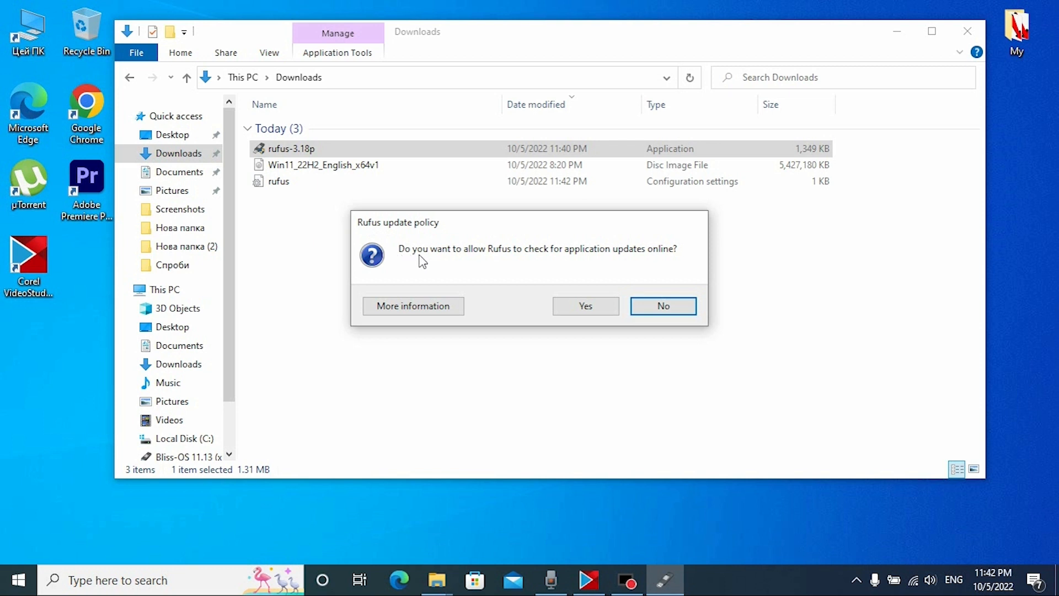
mouse_move(574, 268)
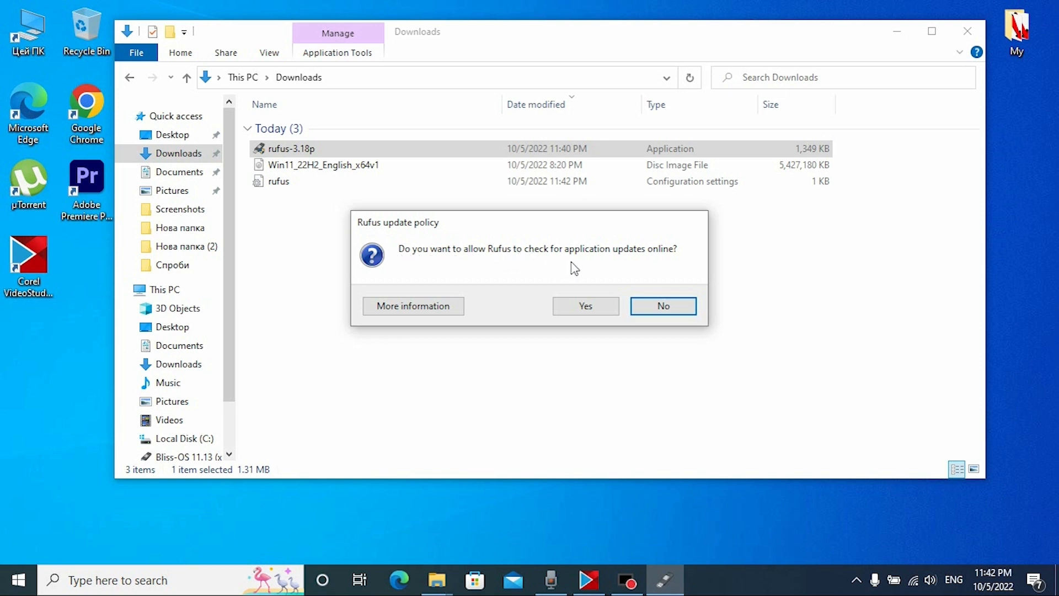
mouse_move(670, 258)
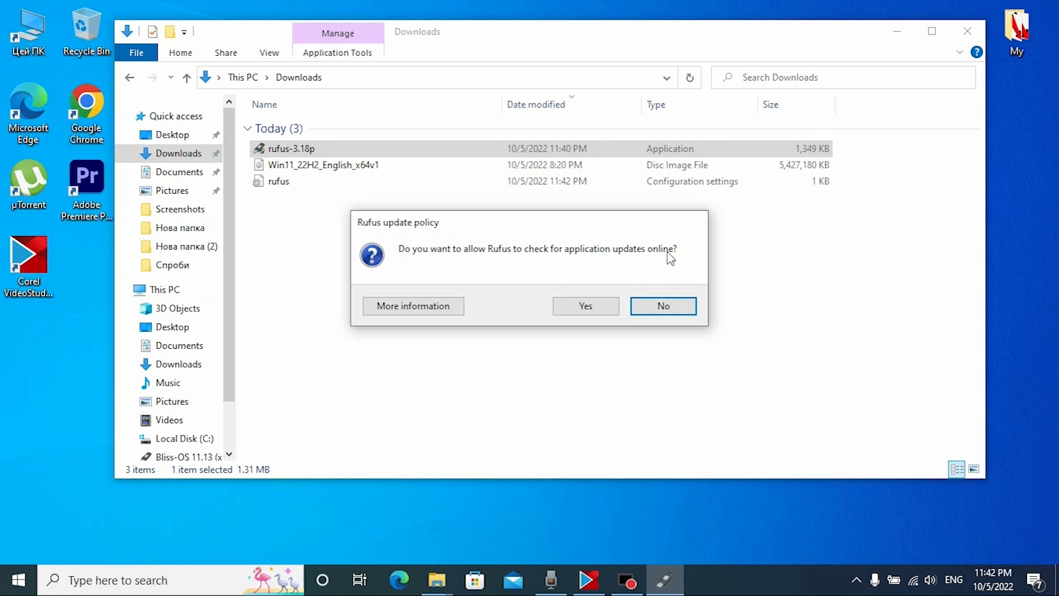
left_click(663, 306)
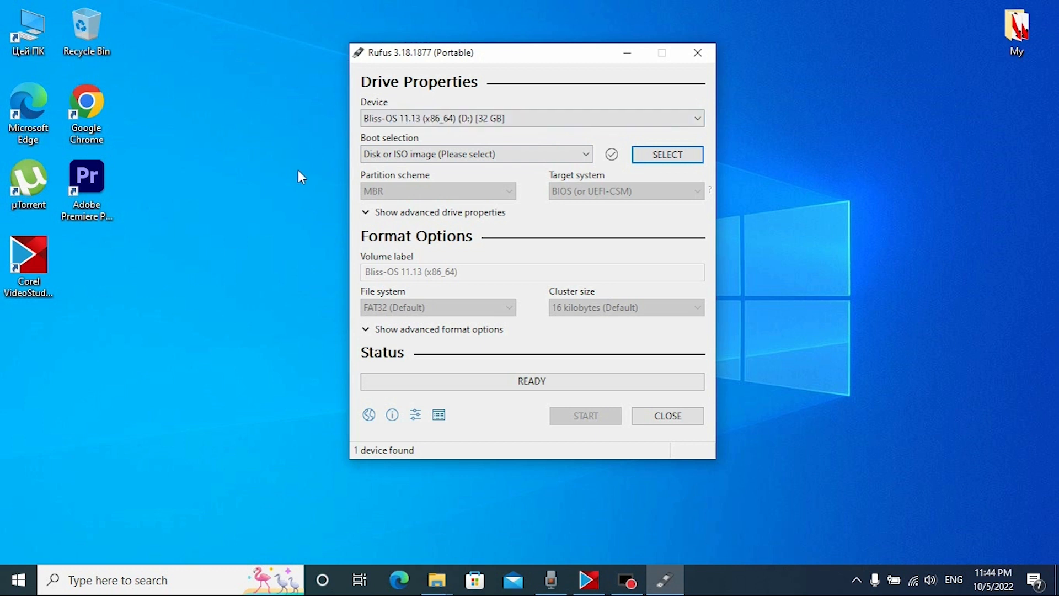
mouse_move(667, 154)
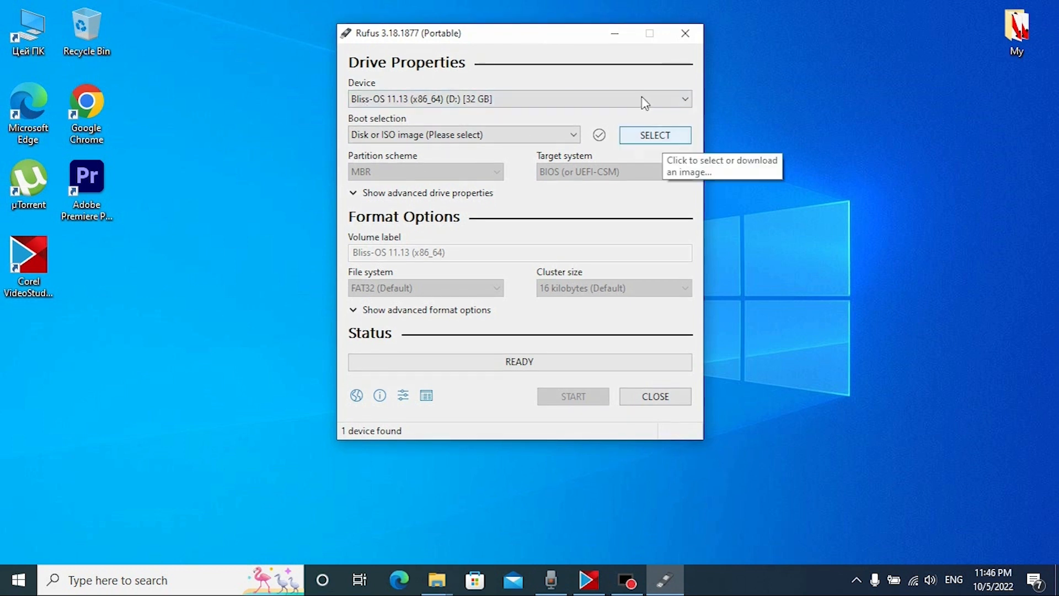
mouse_move(654, 135)
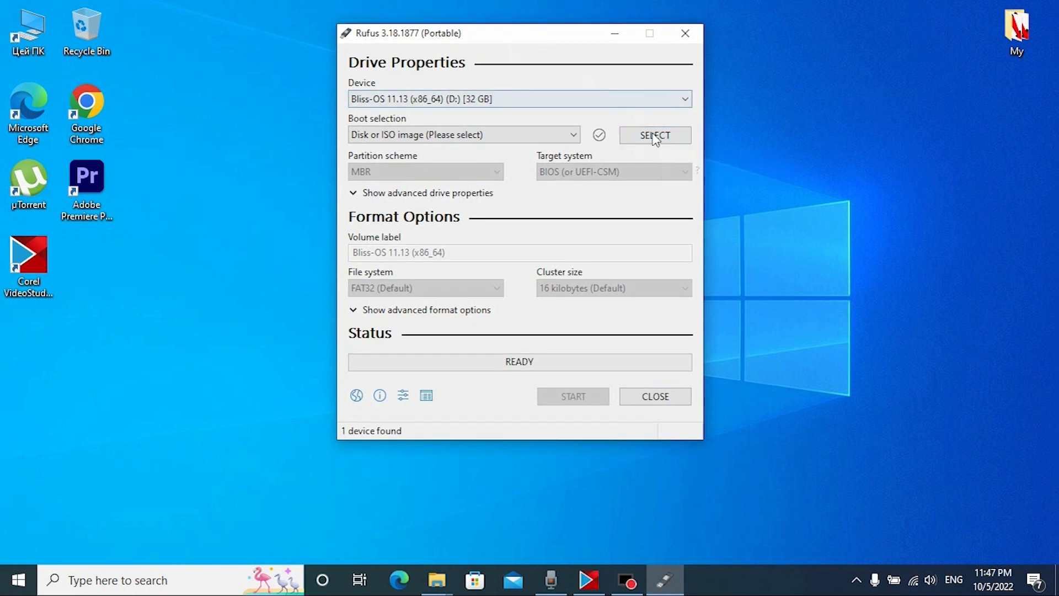
mouse_move(654, 135)
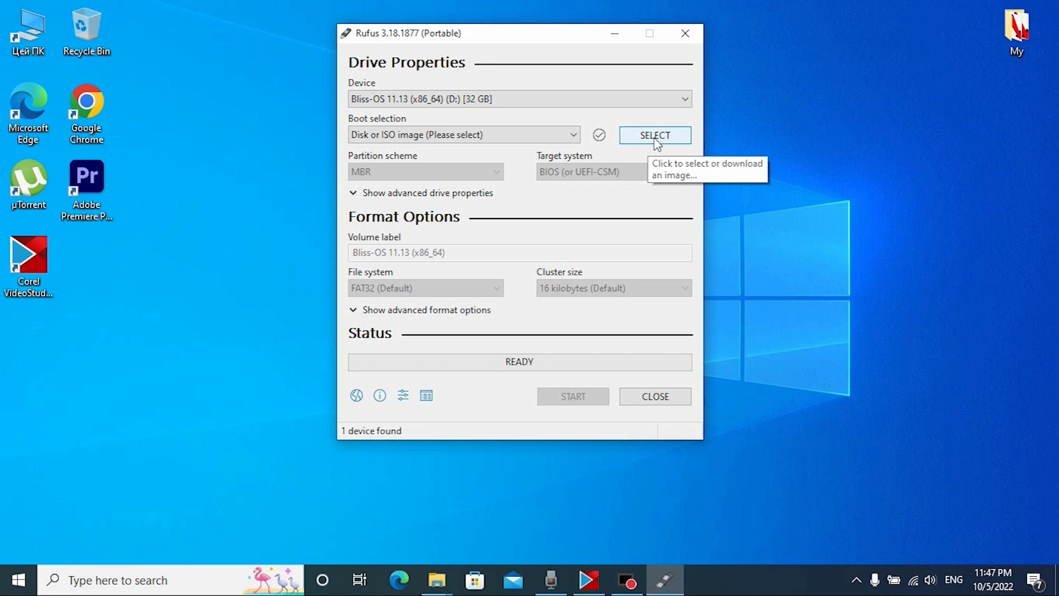
mouse_move(661, 147)
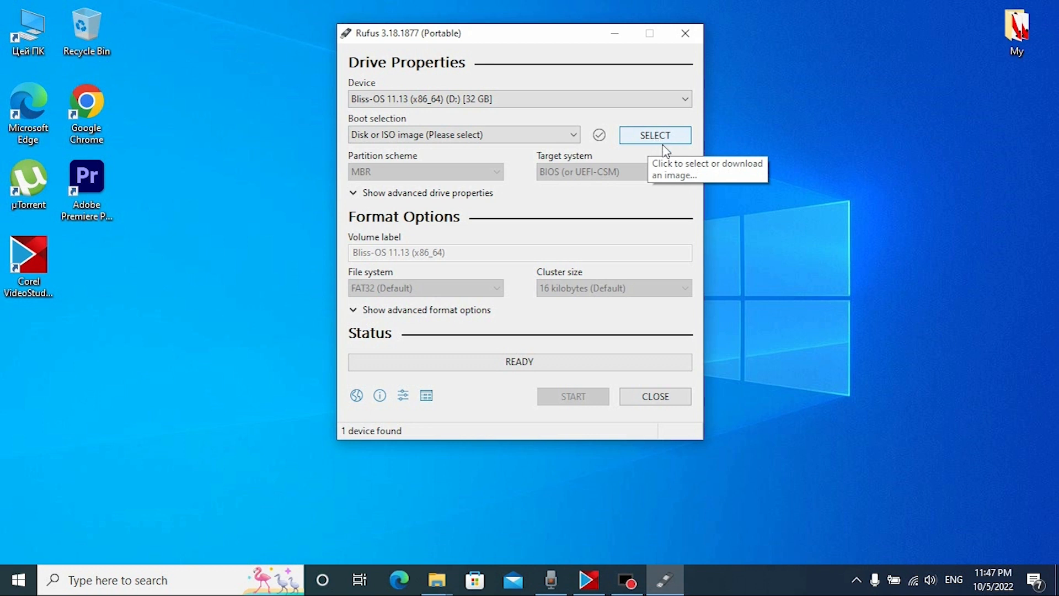
left_click(654, 135)
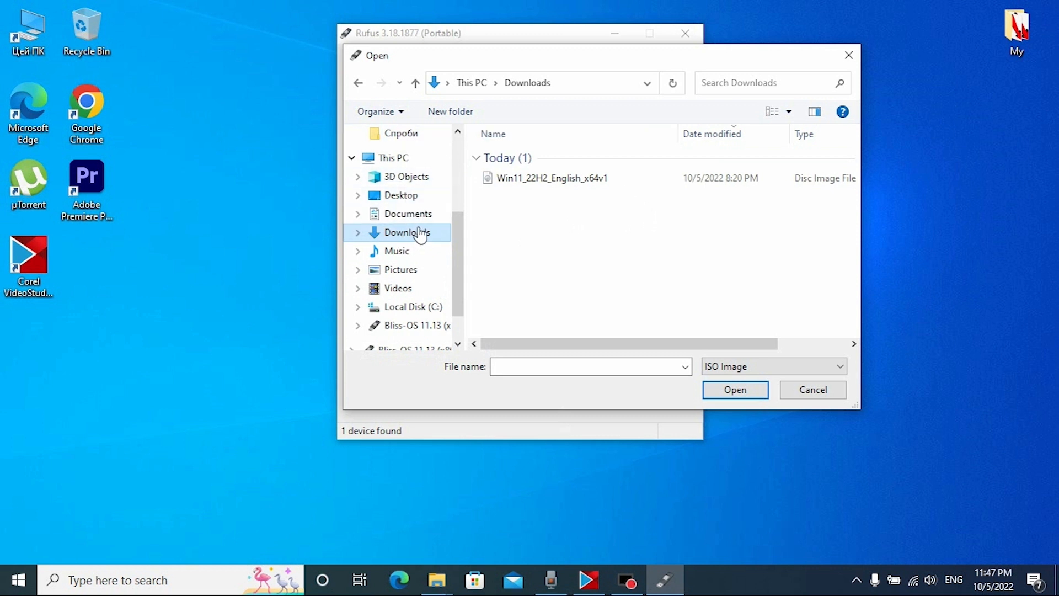
left_click(551, 178)
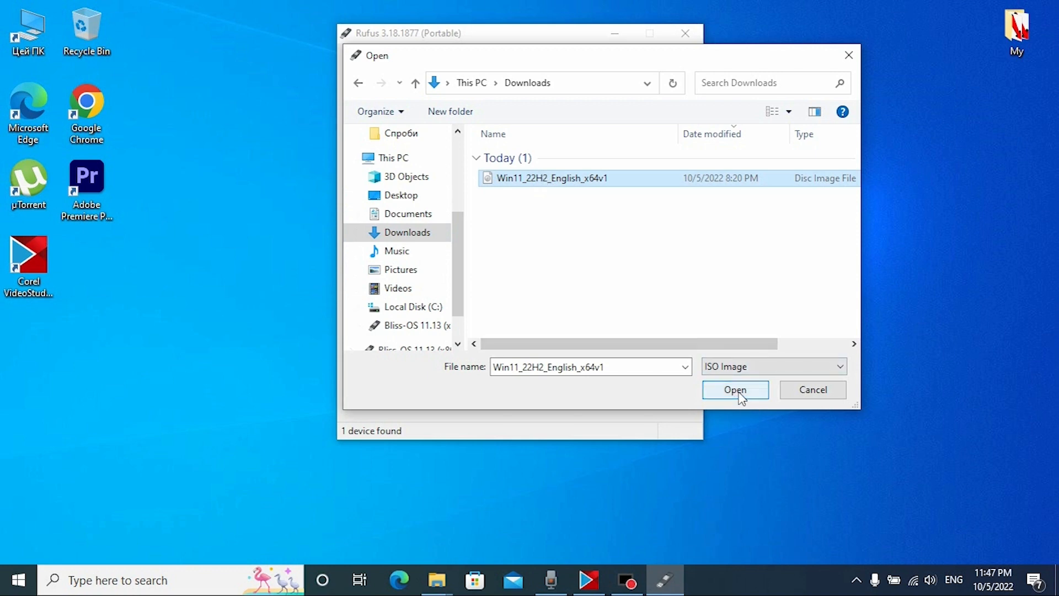
left_click(735, 390)
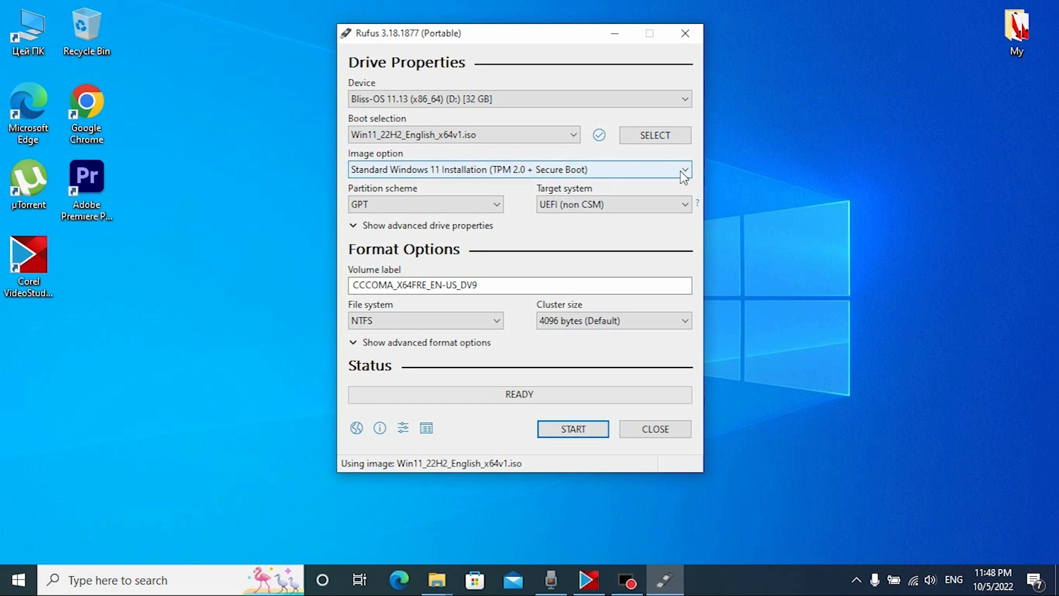
- Select the 'Extended Windows 11 Installation (no TPM / no Secure Boot)' image option
left_click(684, 170)
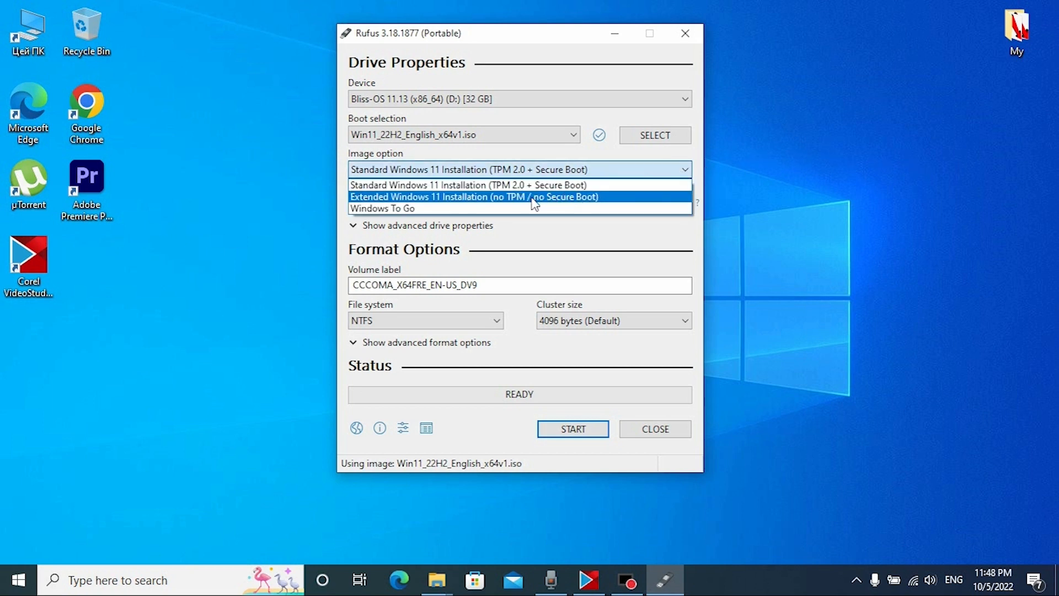
mouse_move(568, 207)
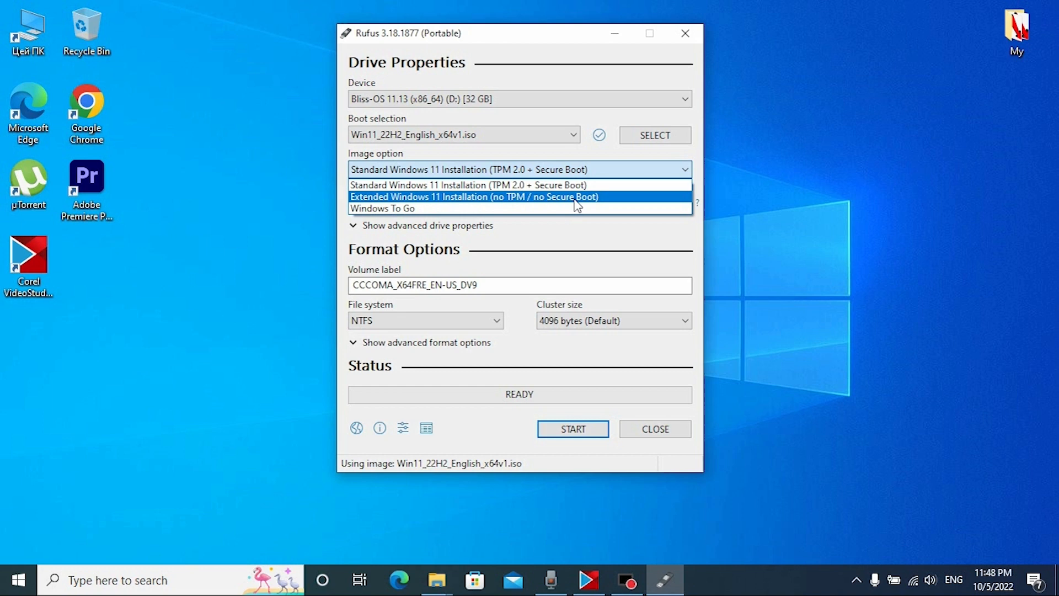
left_click(473, 197)
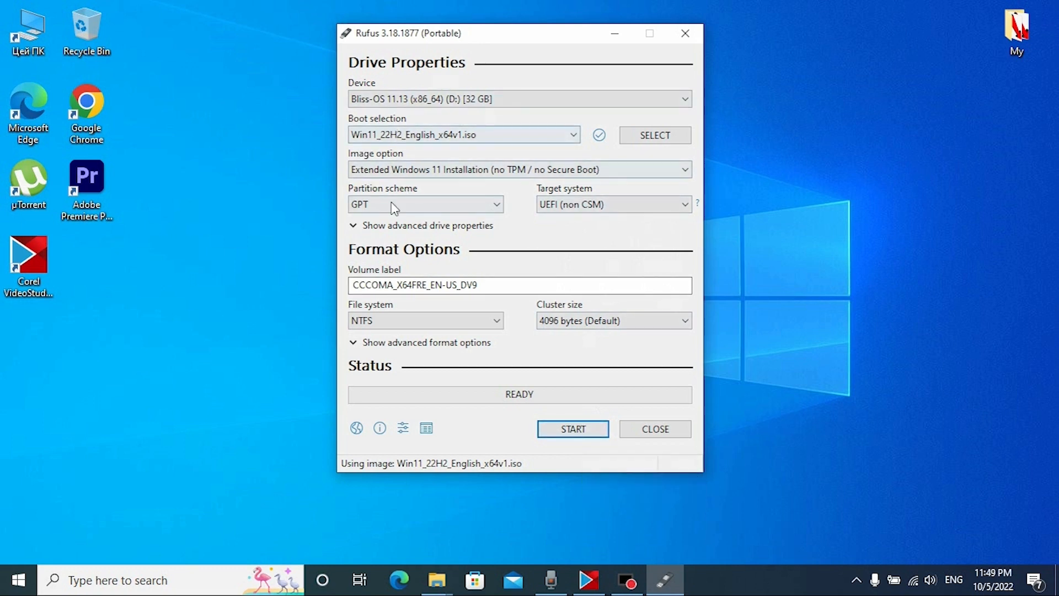
mouse_move(527, 215)
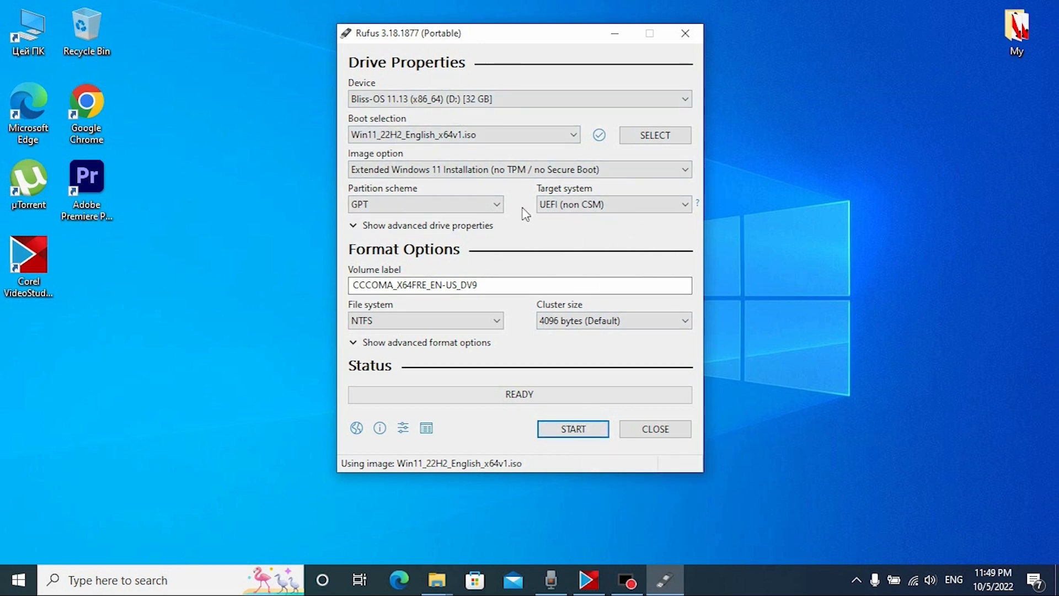
mouse_move(611, 204)
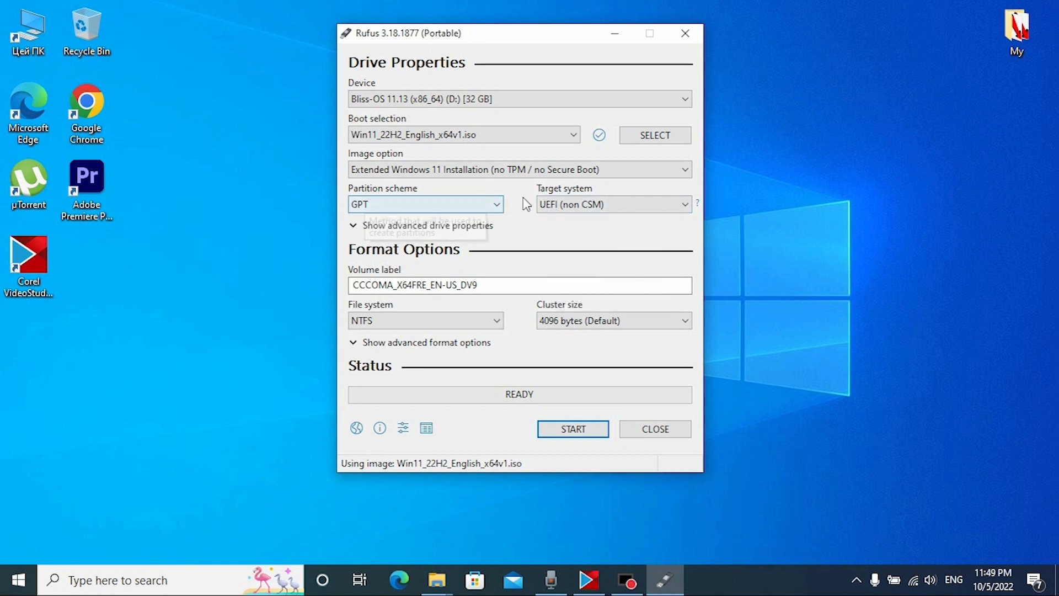
- Set the partition scheme to MBR for a BIOS or UEFI-CSM target
left_click(425, 204)
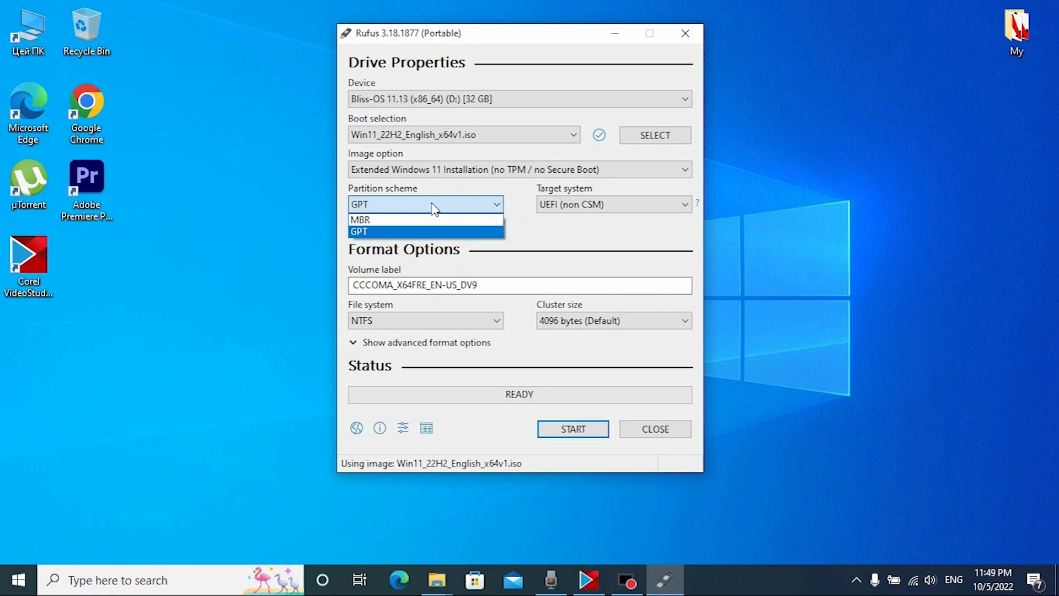
left_click(360, 219)
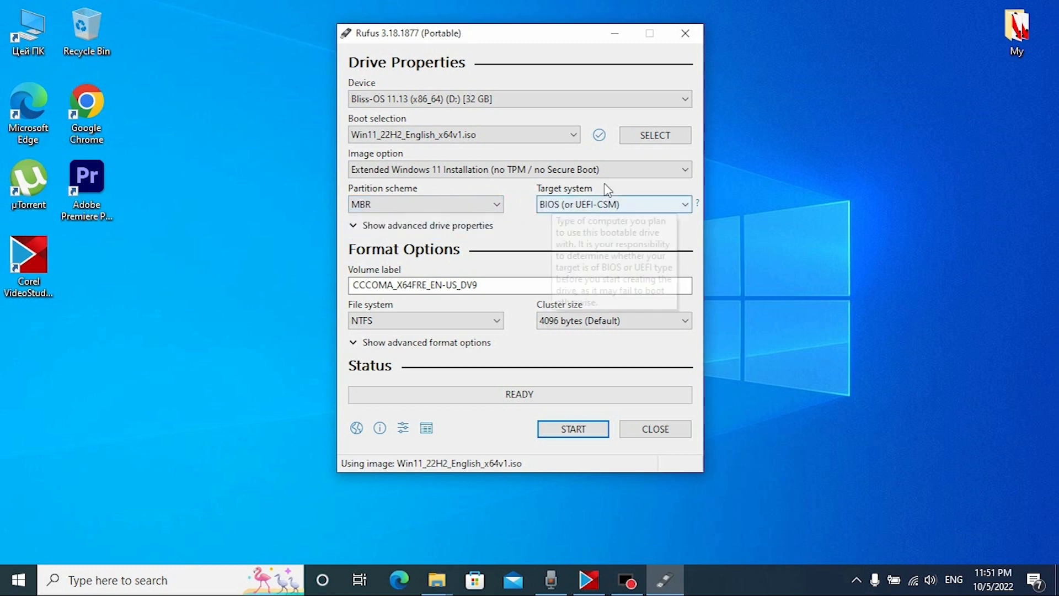
mouse_move(579, 261)
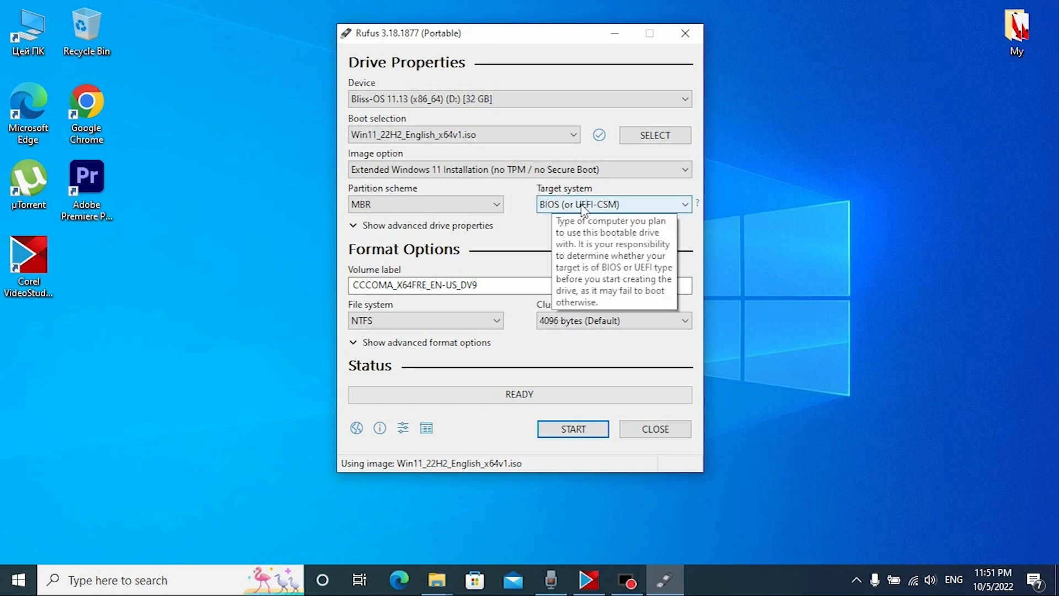
mouse_move(600, 215)
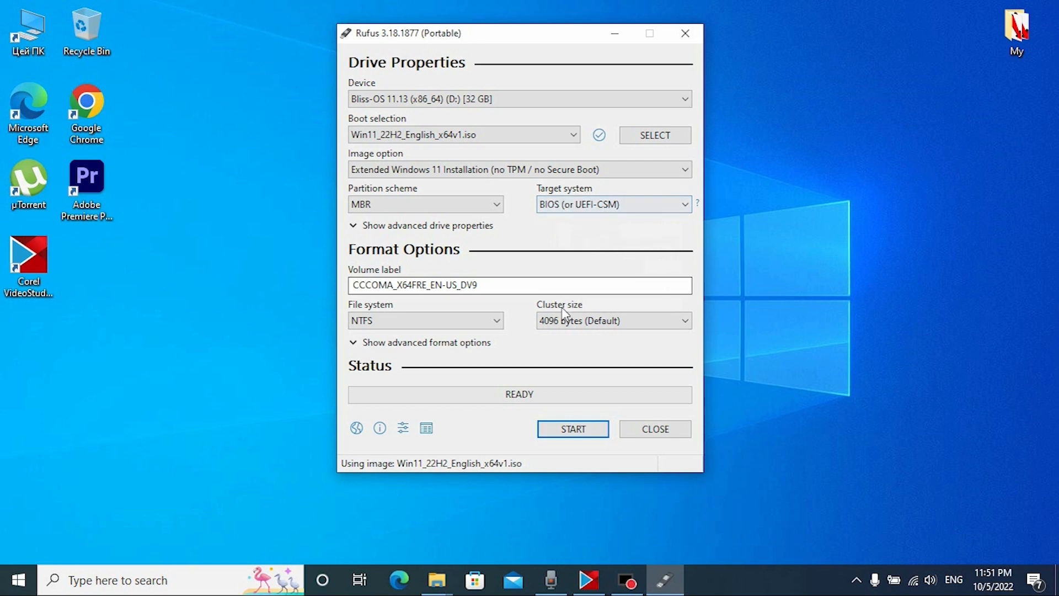
mouse_move(572, 429)
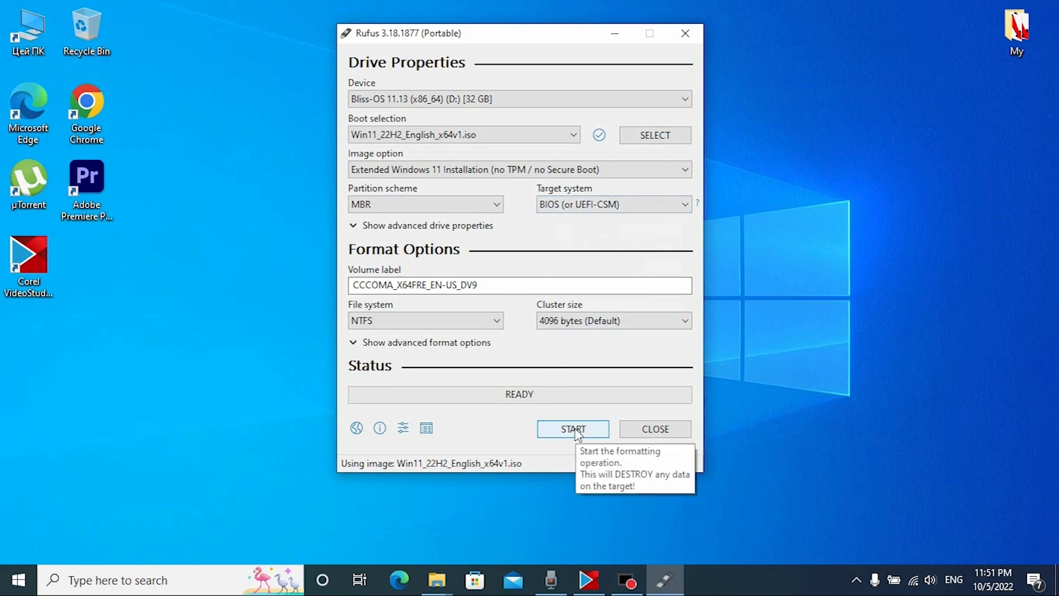
- Start writing the drive and accept the data-destruction warning
left_click(572, 430)
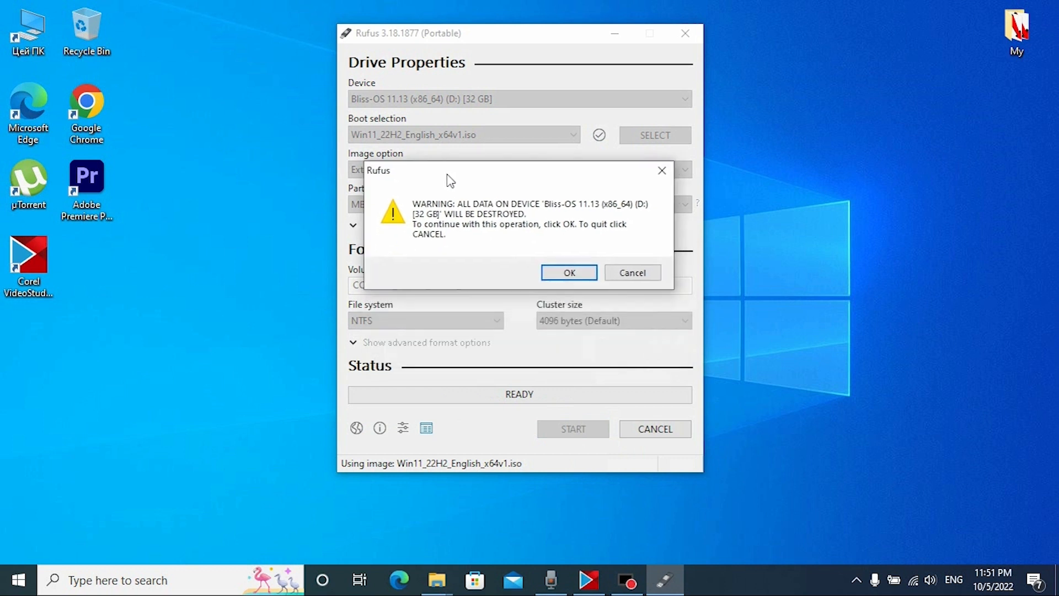
mouse_move(534, 321)
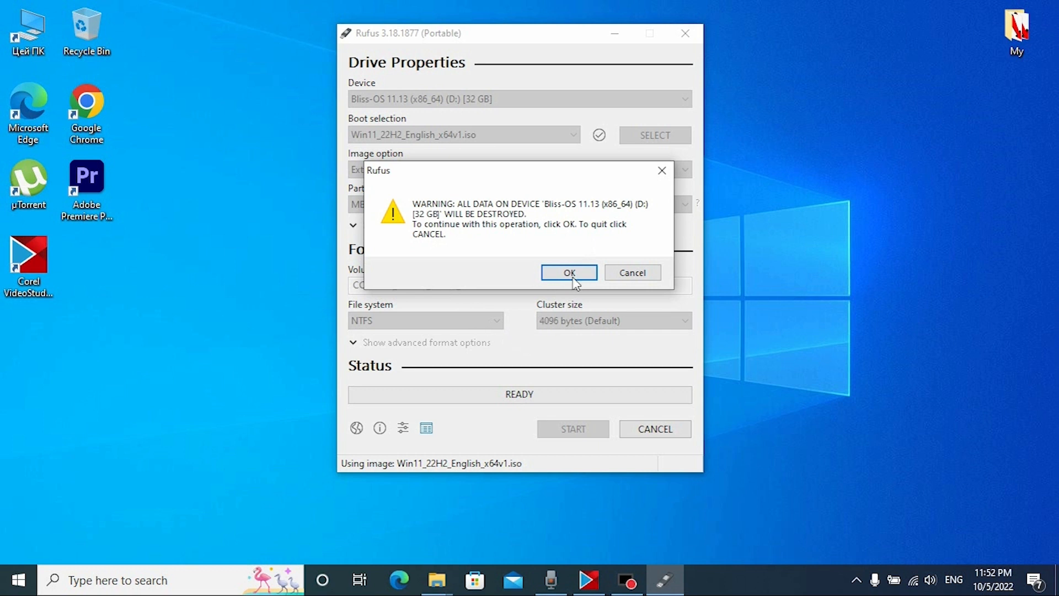
left_click(569, 272)
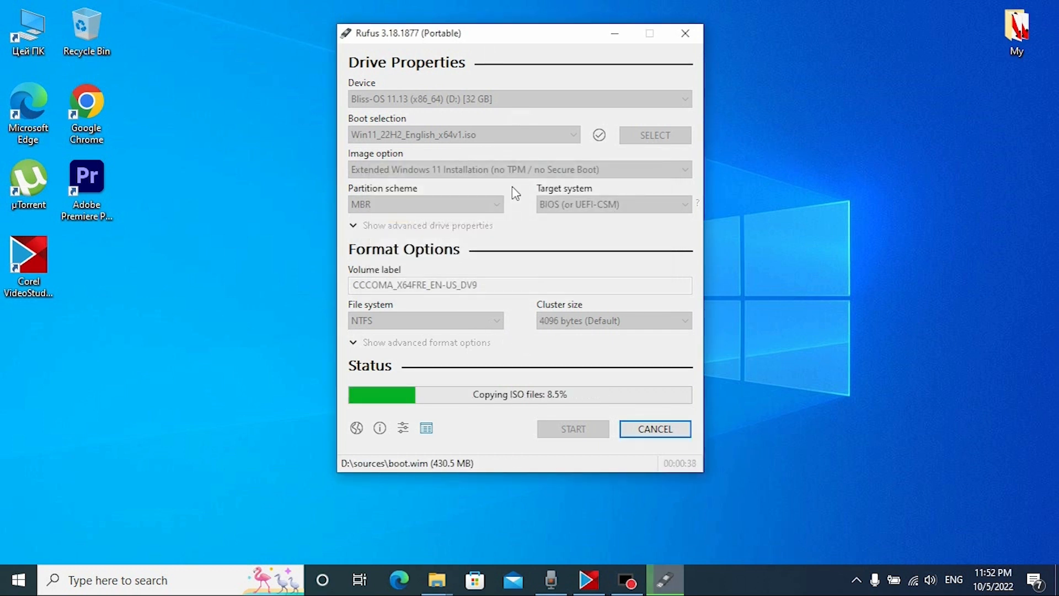
mouse_move(477, 154)
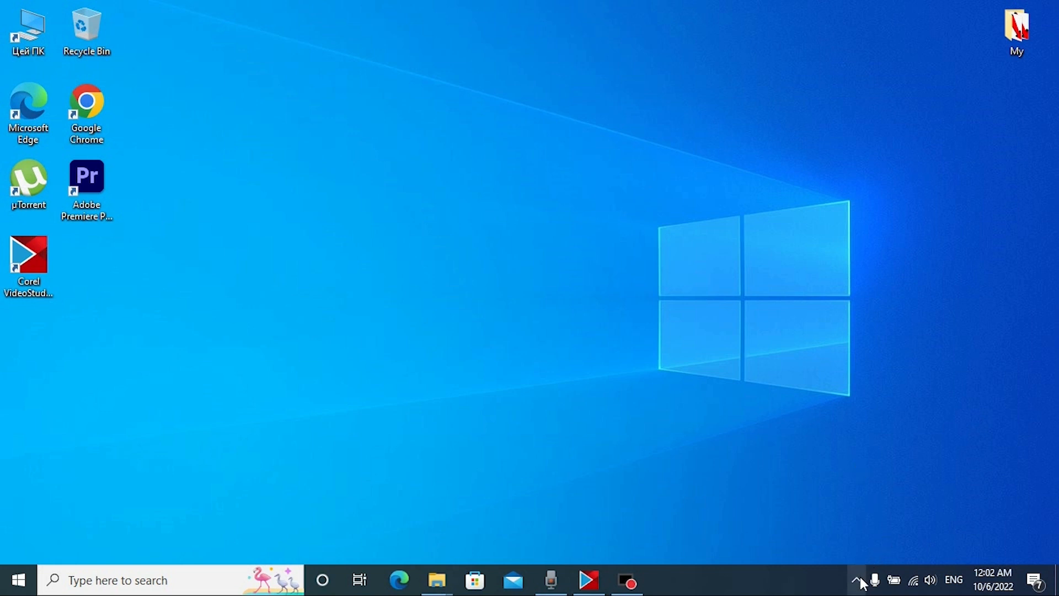
- Safely eject the SanDisk 3.2Gen1 USB drive from the taskbar's removable-devices menu
left_click(856, 579)
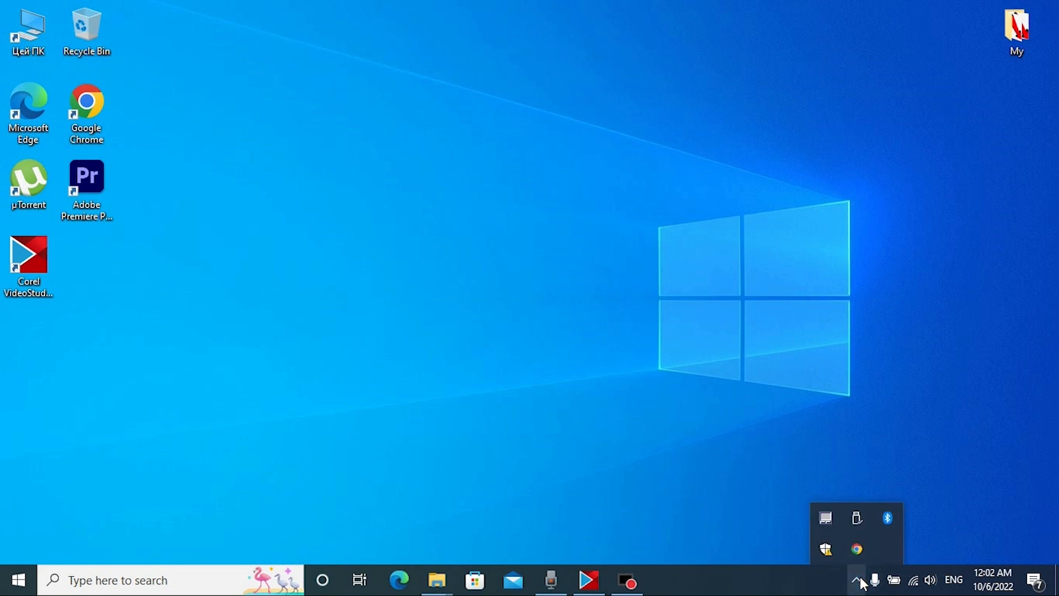
mouse_move(856, 518)
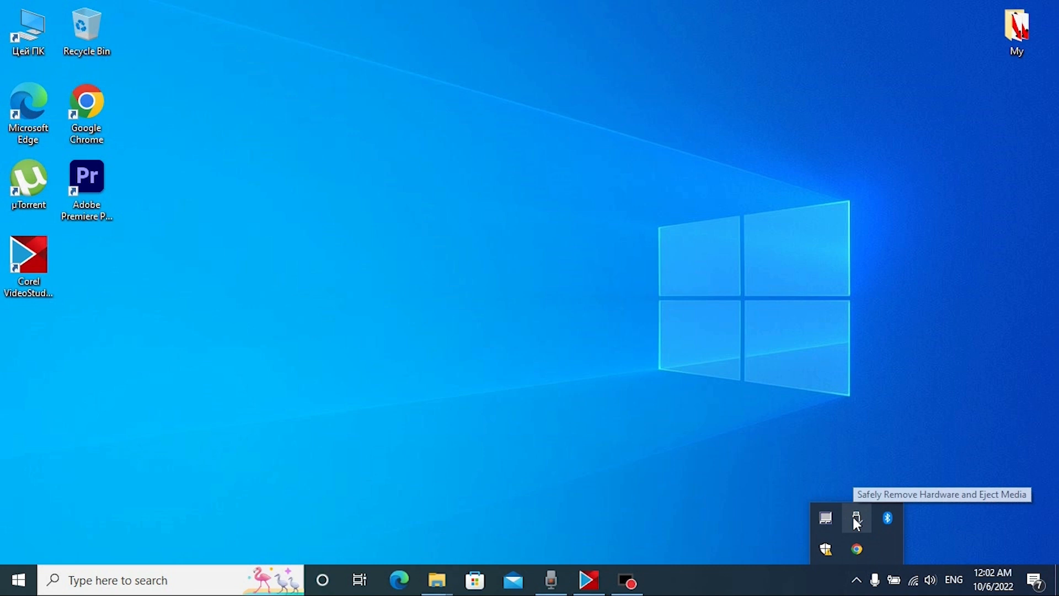
left_click(857, 518)
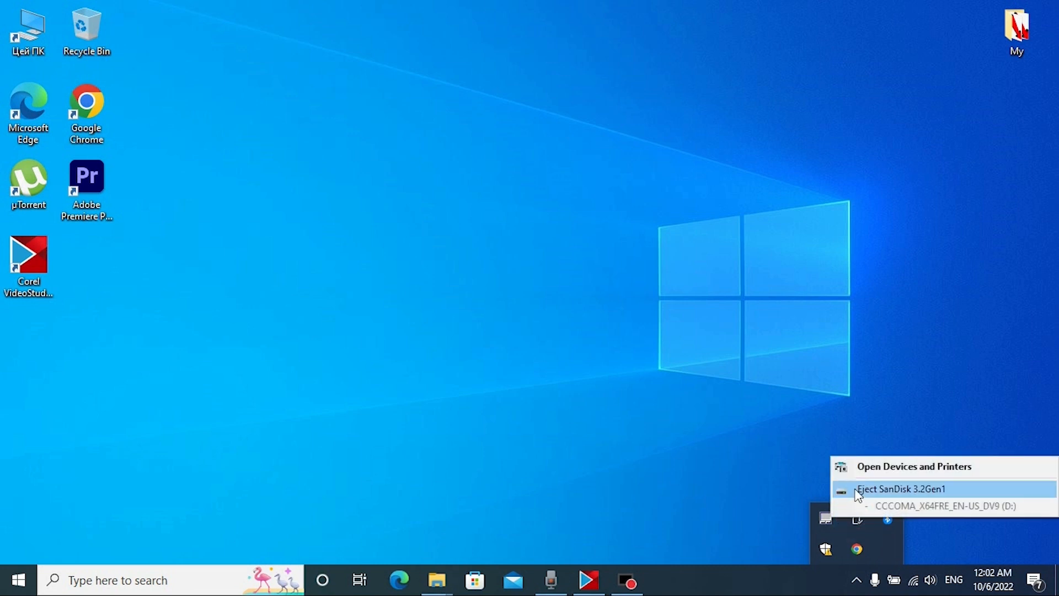
left_click(900, 489)
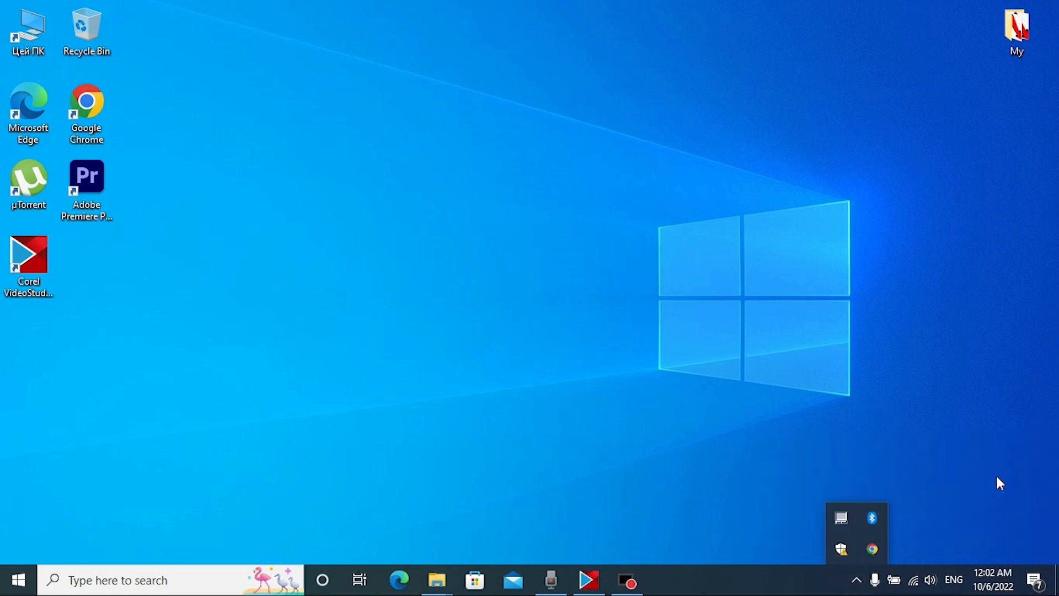
mouse_move(914, 424)
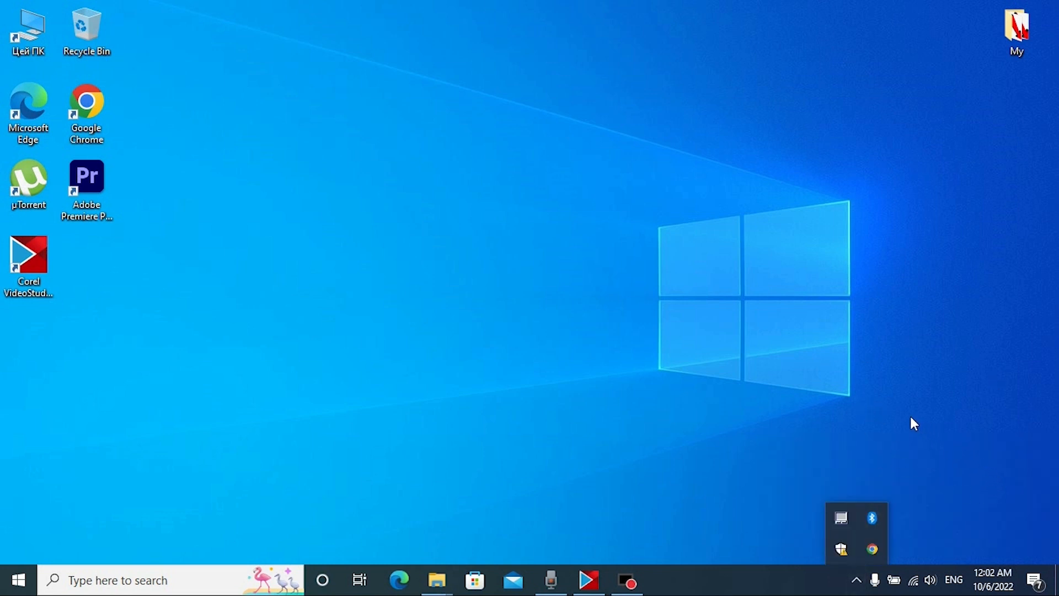
mouse_move(859, 376)
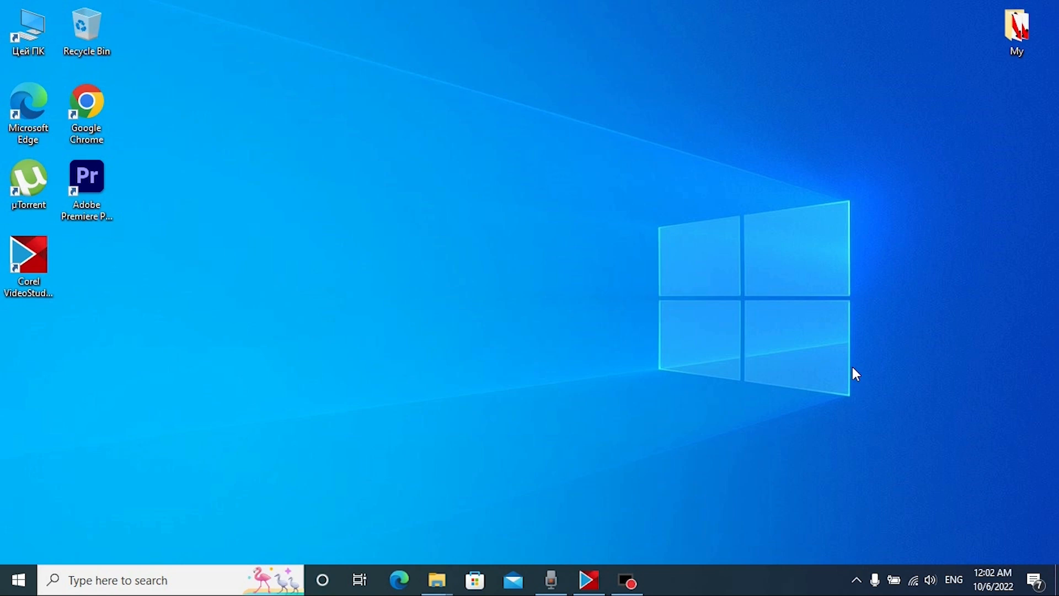
mouse_move(496, 244)
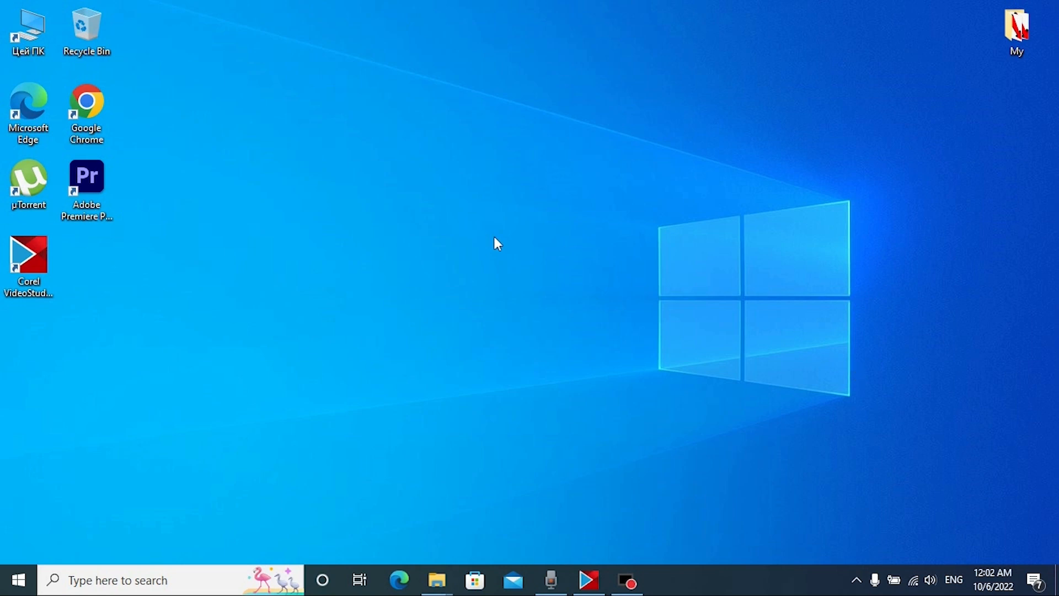